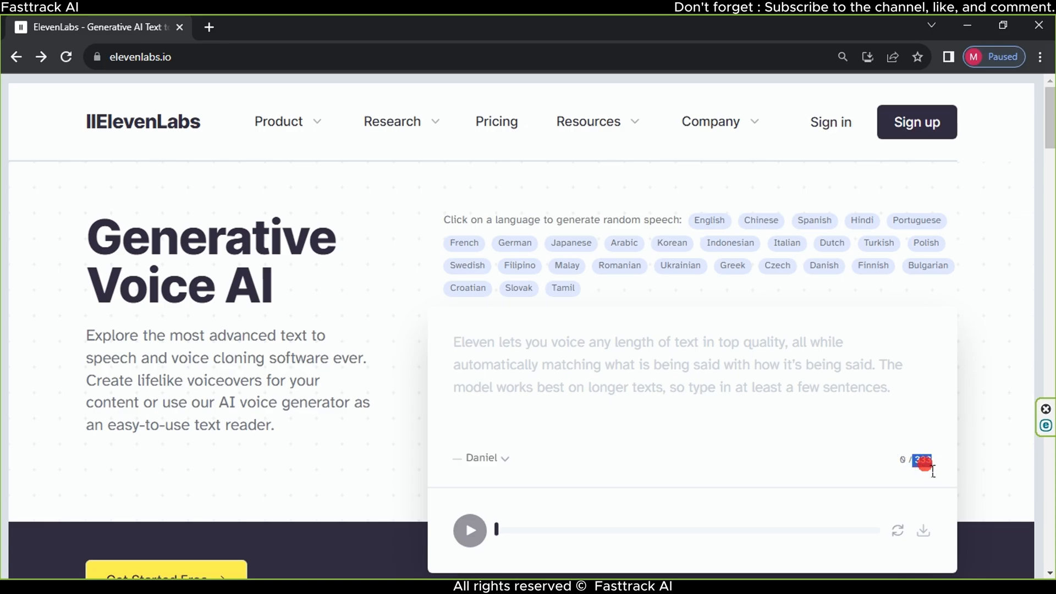
Scroll the ElevenLabs homepage and use Get Started Free to reach the Sign Up page
scroll(down, 3)
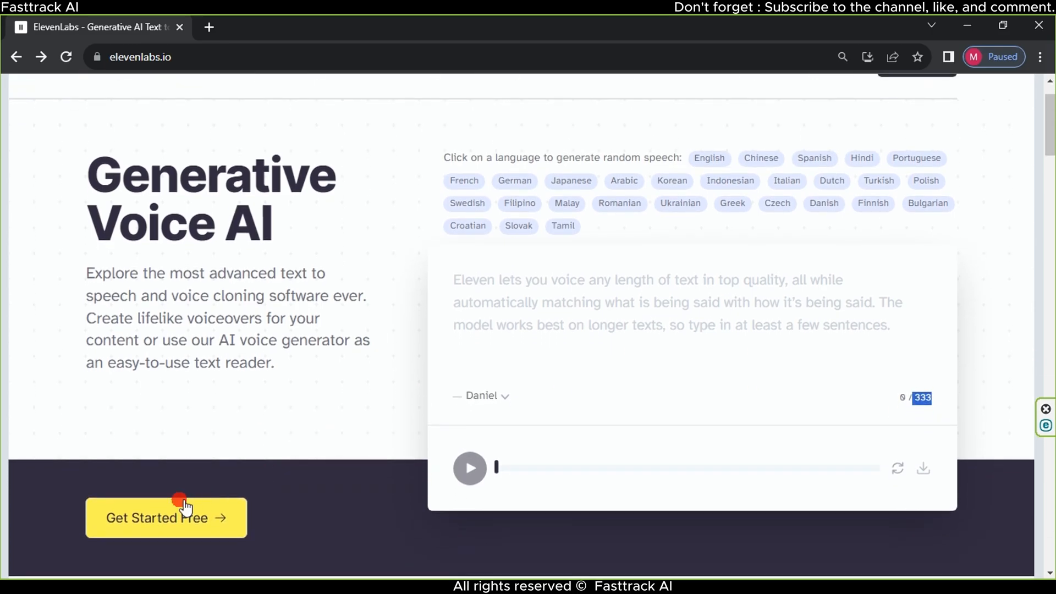
click(166, 518)
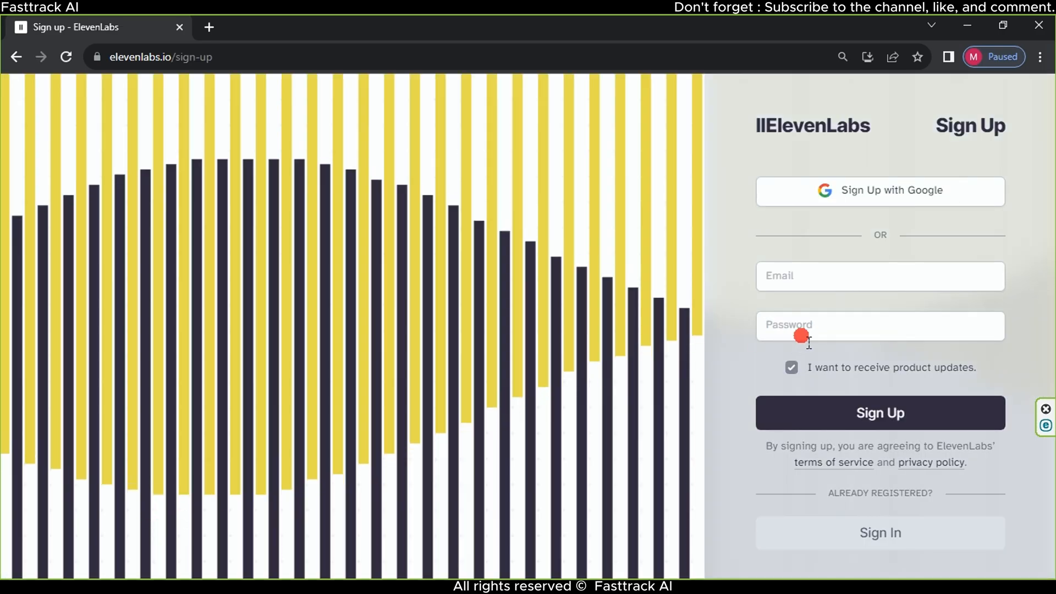
mouse_move(847, 214)
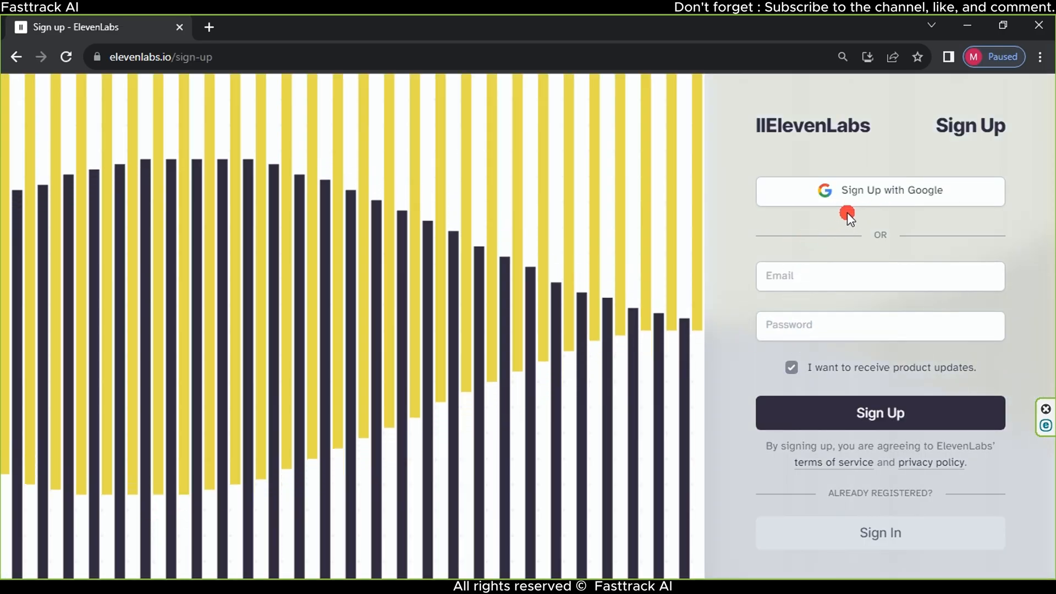
mouse_move(890, 266)
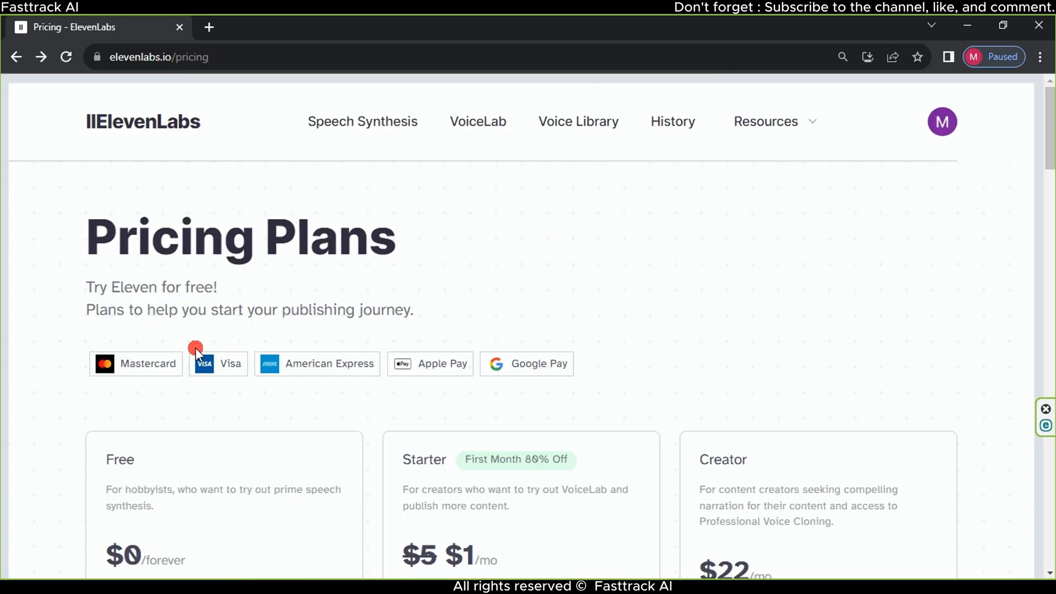
scroll(down, 3)
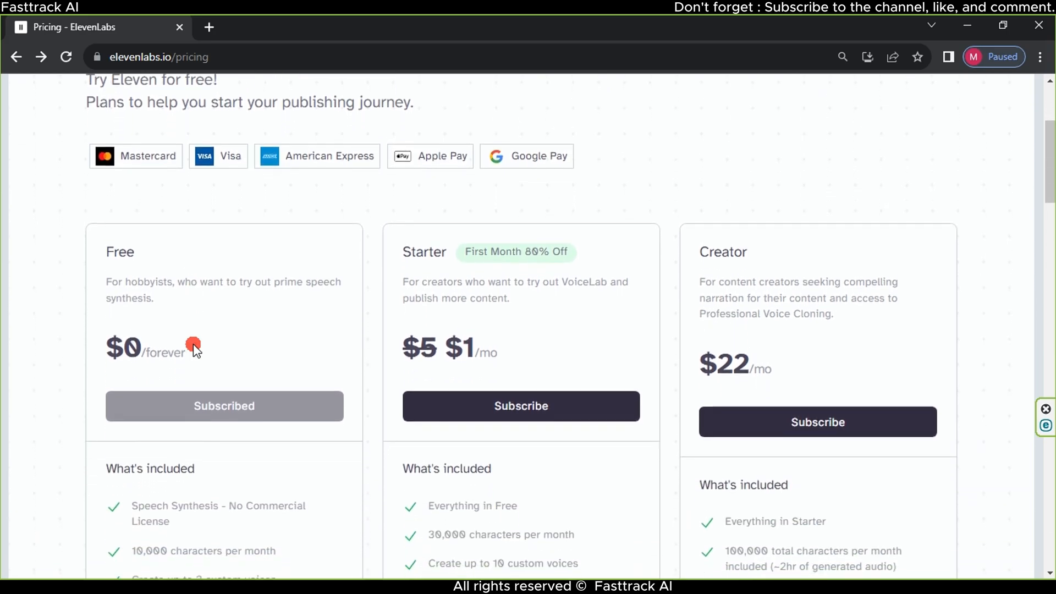
scroll(down, 3)
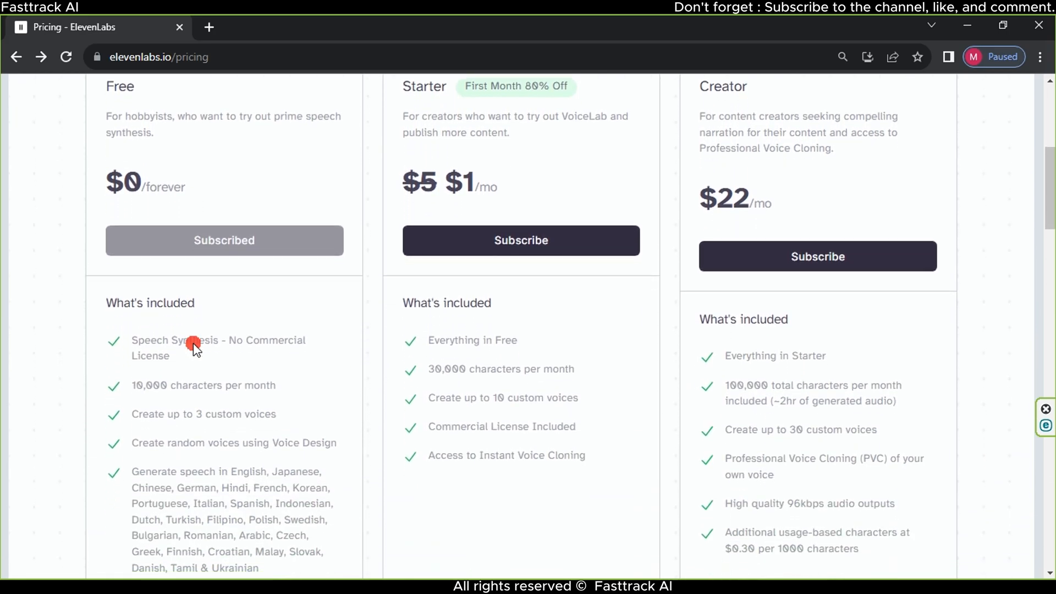
scroll(down, 3)
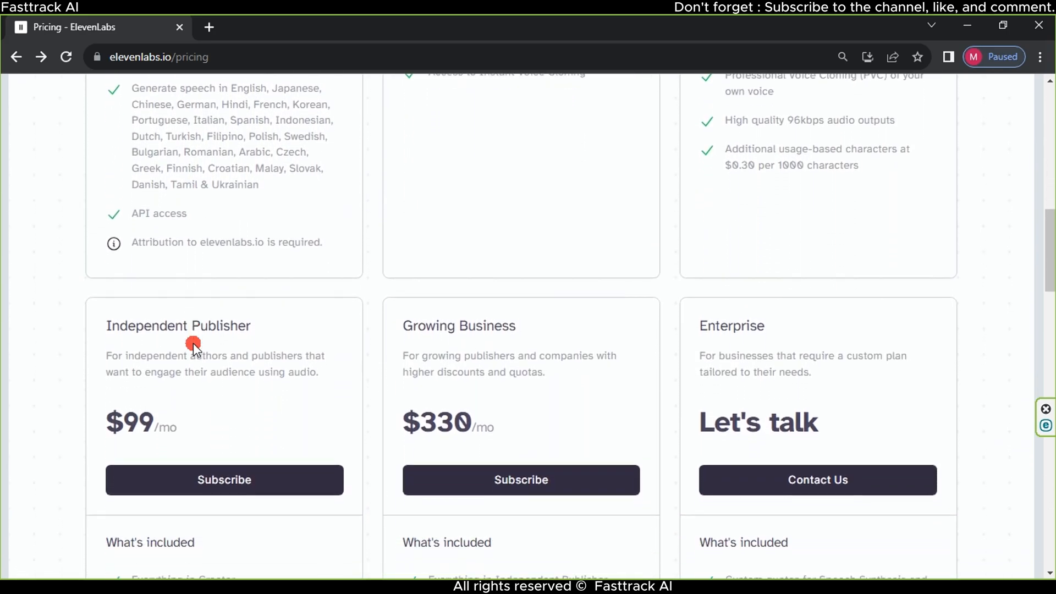
scroll(down, 3)
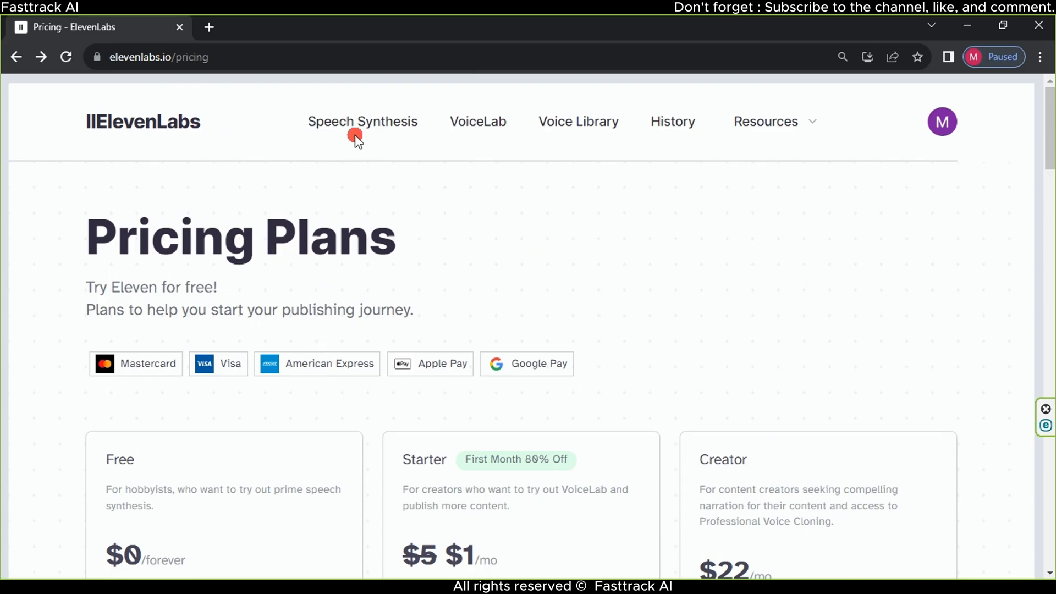
Open Speech Synthesis, select the Glinda voice, and scroll through voice settings and text box
click(362, 122)
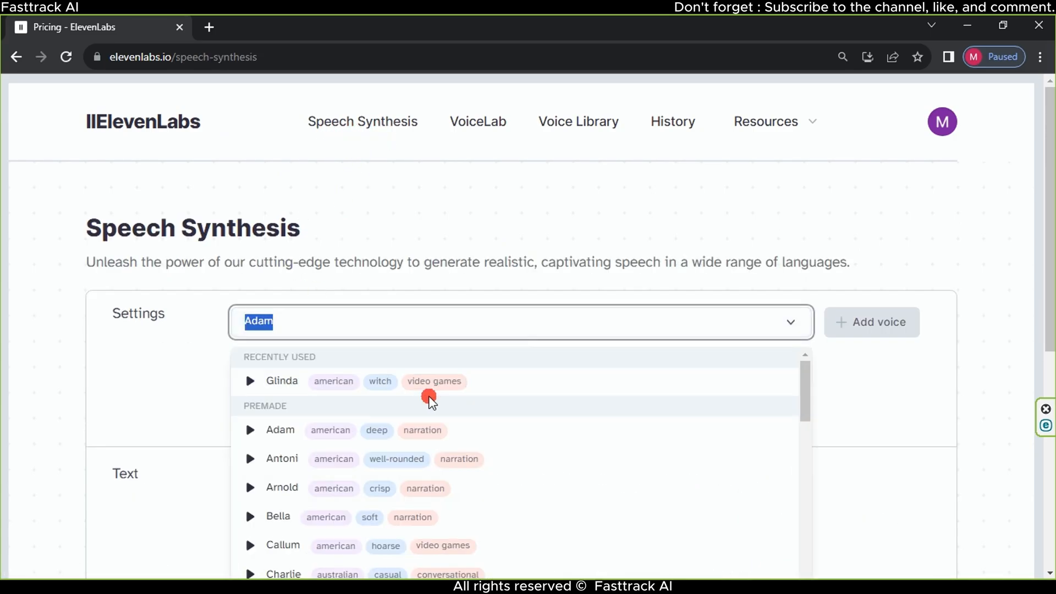
click(282, 382)
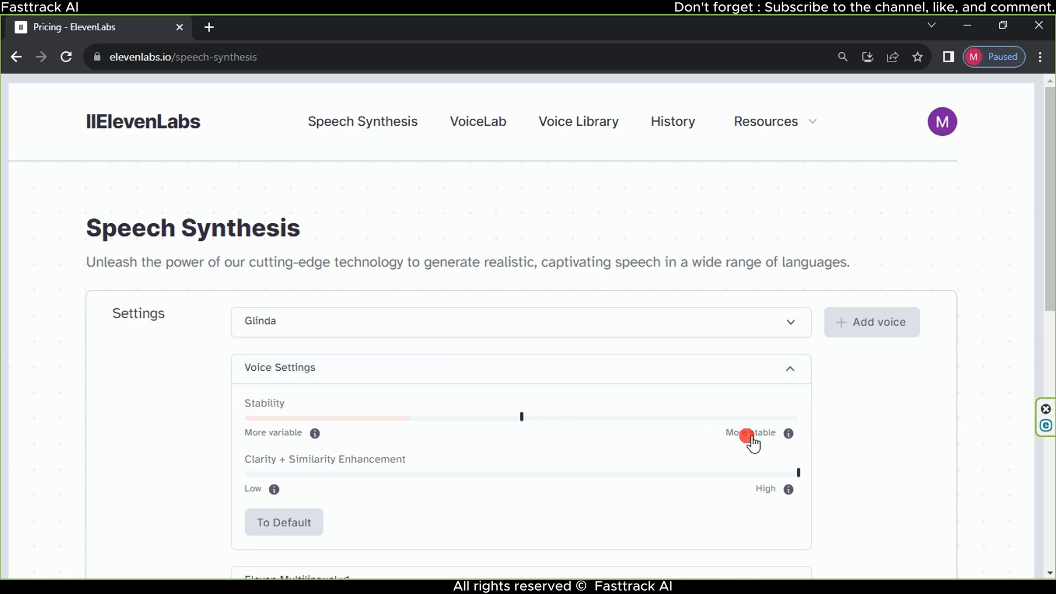
mouse_move(317, 406)
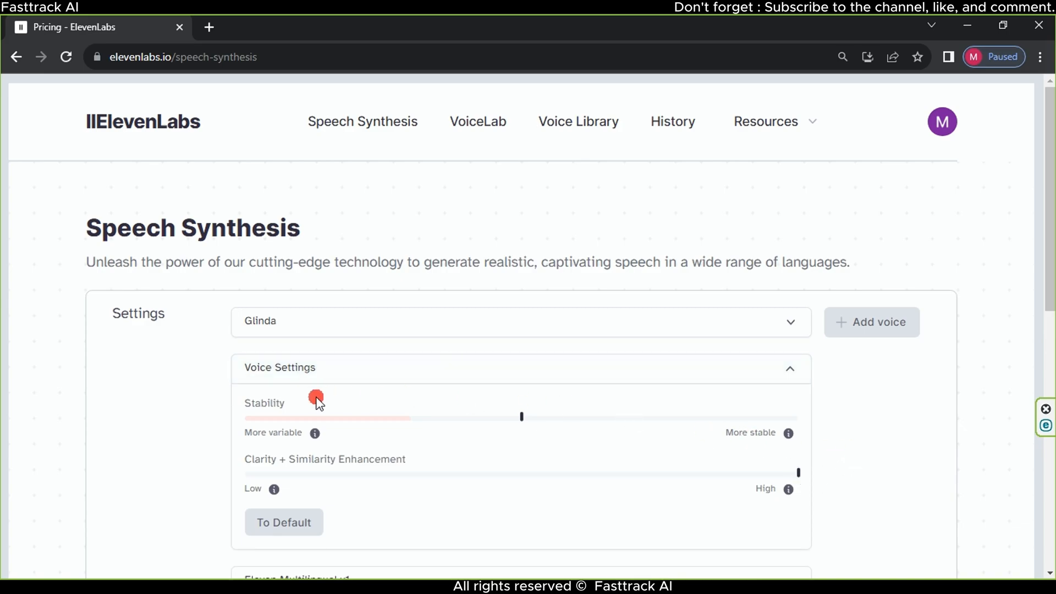
scroll(down, 3)
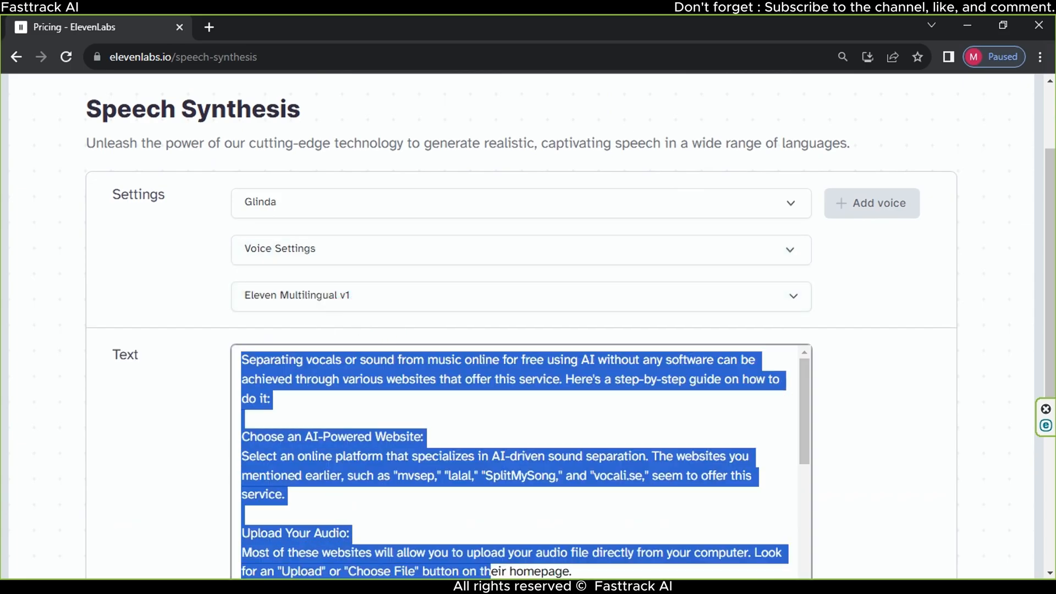
scroll(down, 3)
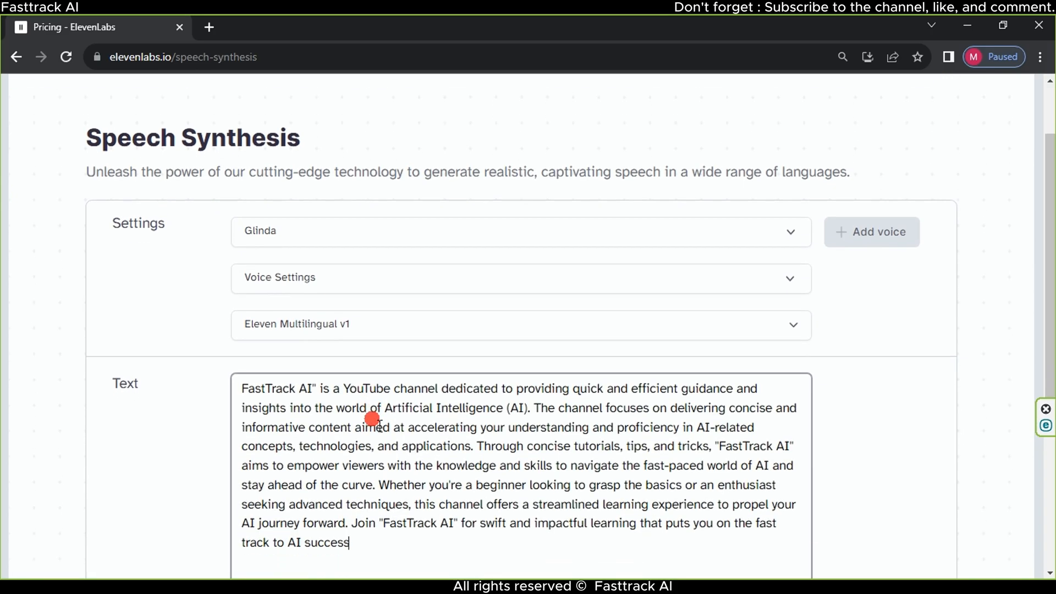
scroll(down, 3)
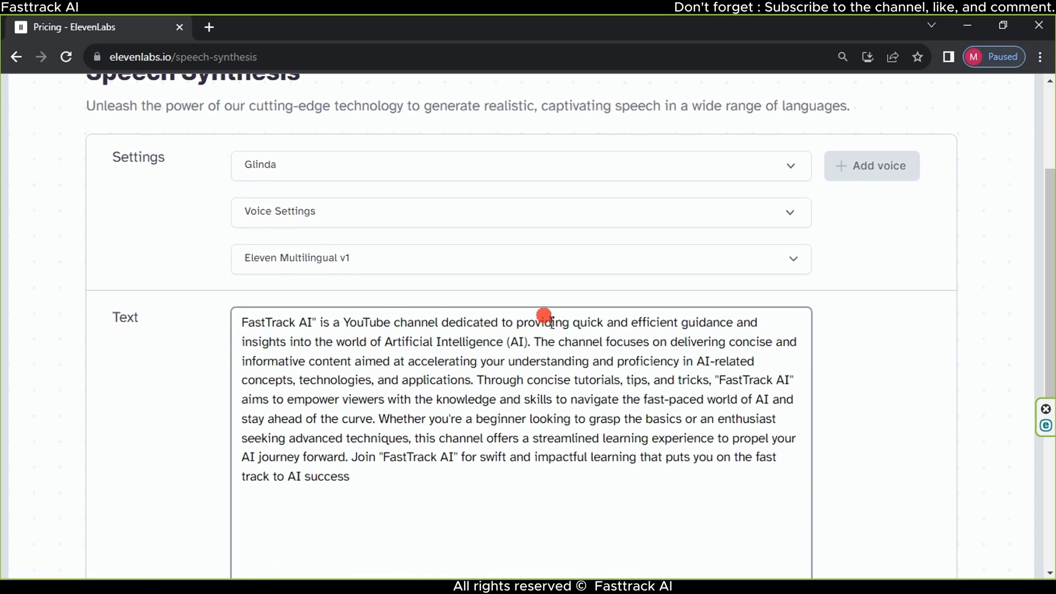
scroll(down, 3)
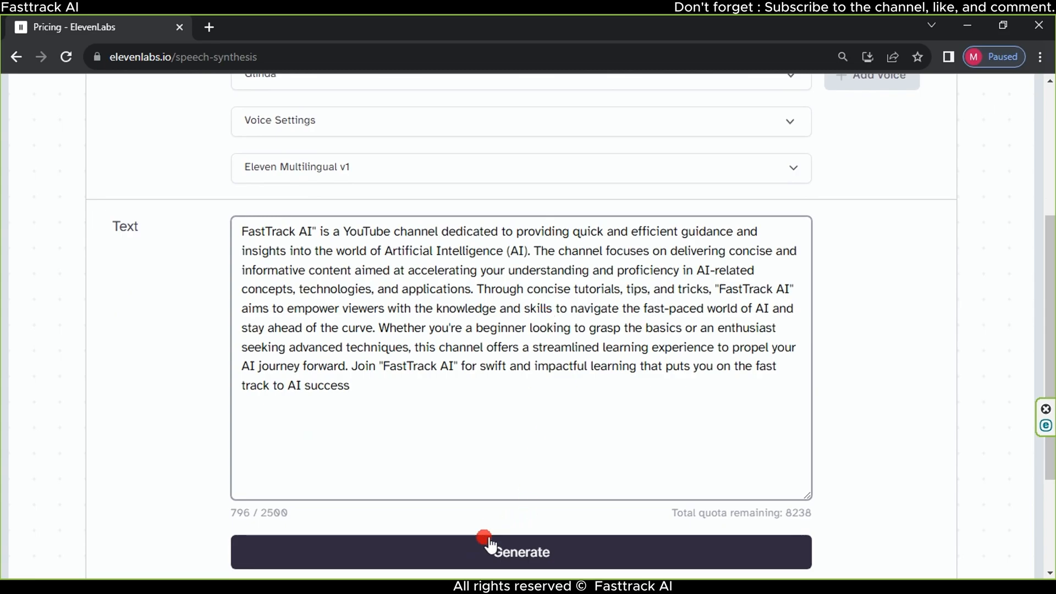
Generate the 57-second Glinda narration and download the resulting voiceover audio
click(486, 550)
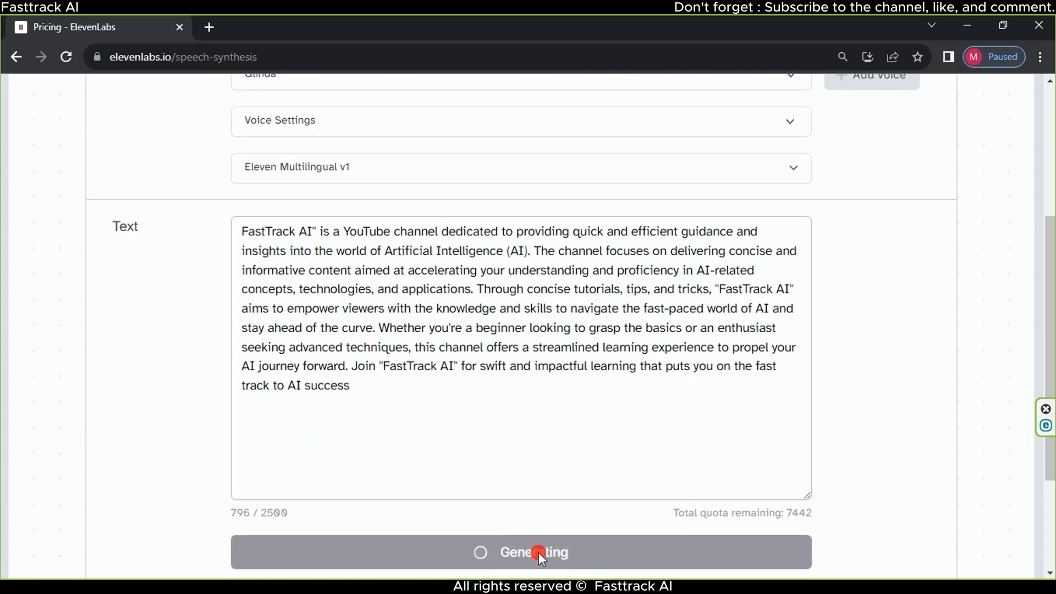
scroll(down, 3)
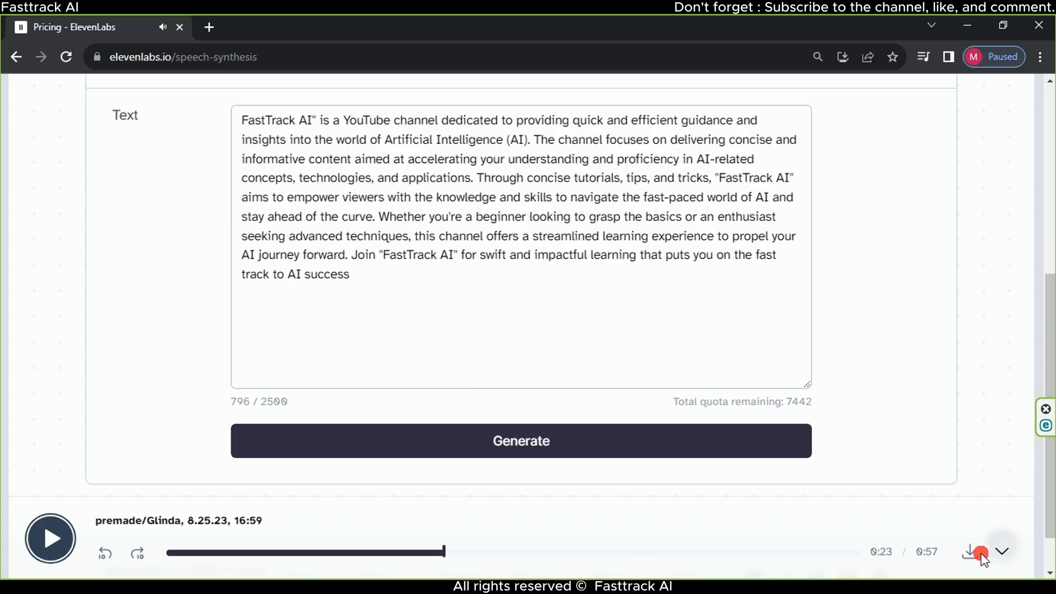
click(969, 556)
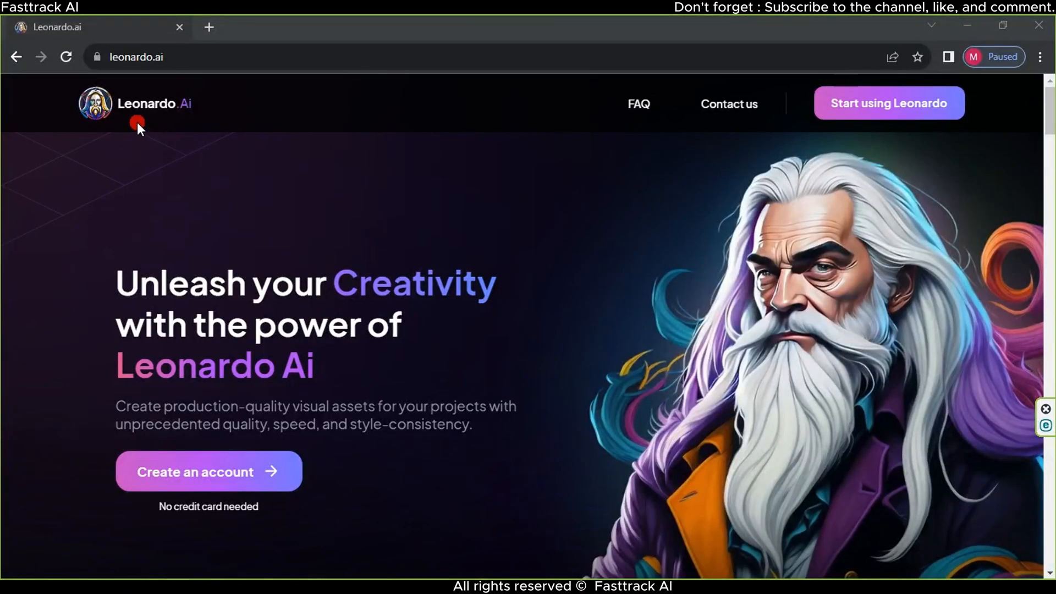
mouse_move(902, 105)
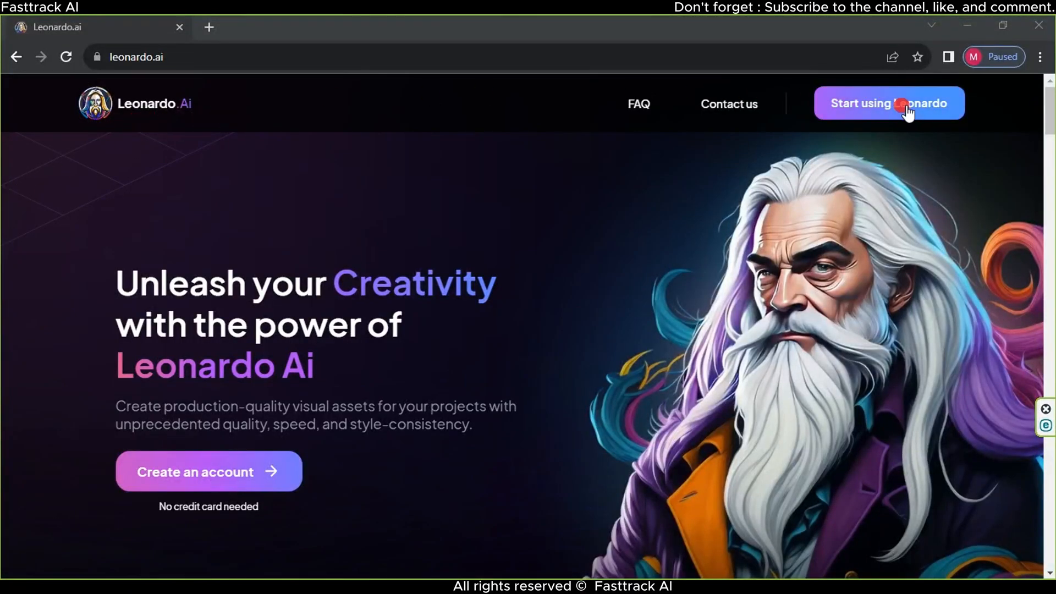
Start using Leonardo and confirm 'Yes, I'm whitelisted' to reach the app home
click(901, 104)
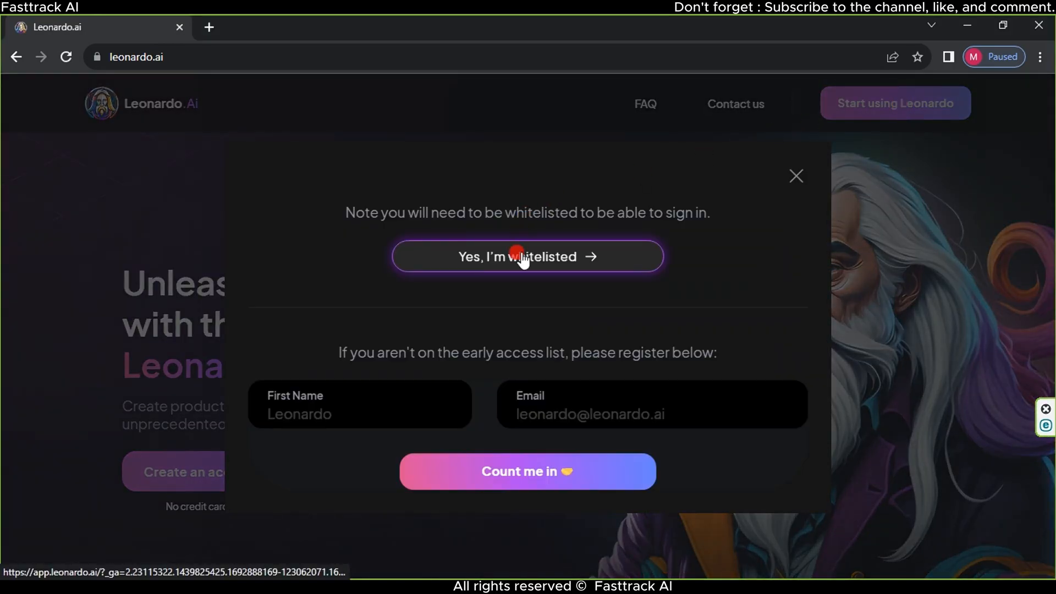
click(527, 257)
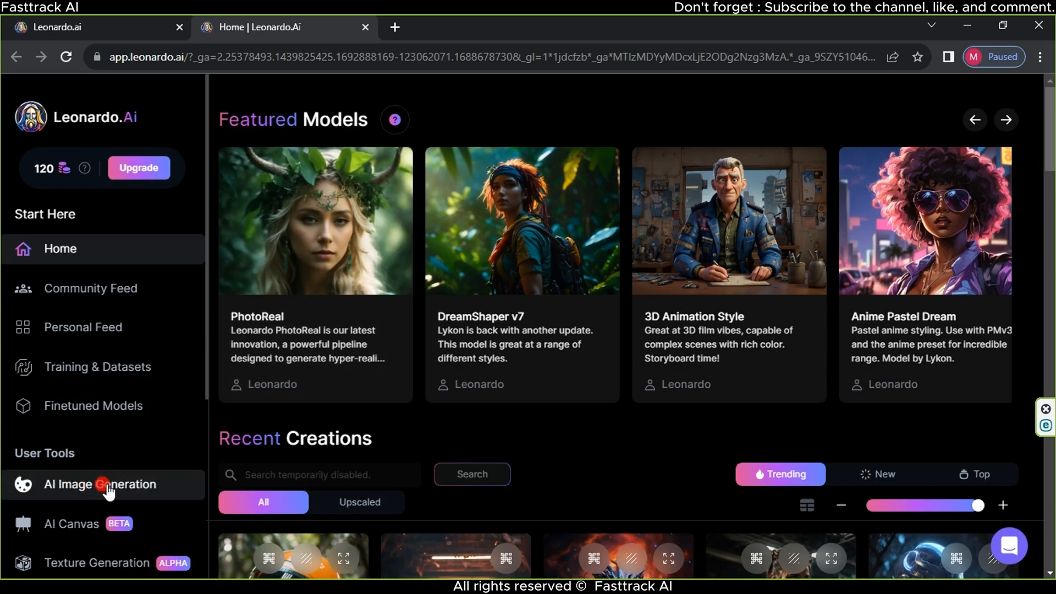
Set AI Image Generation to 512×512 with the pink-blonde iPhone selfie prompt and negative prompt enabled
click(101, 485)
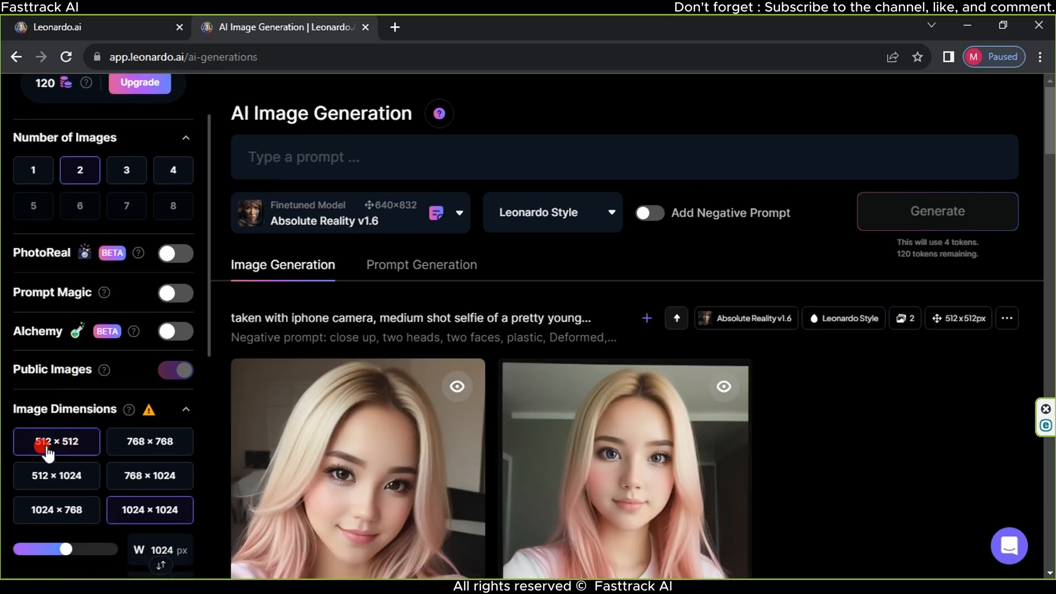
click(56, 441)
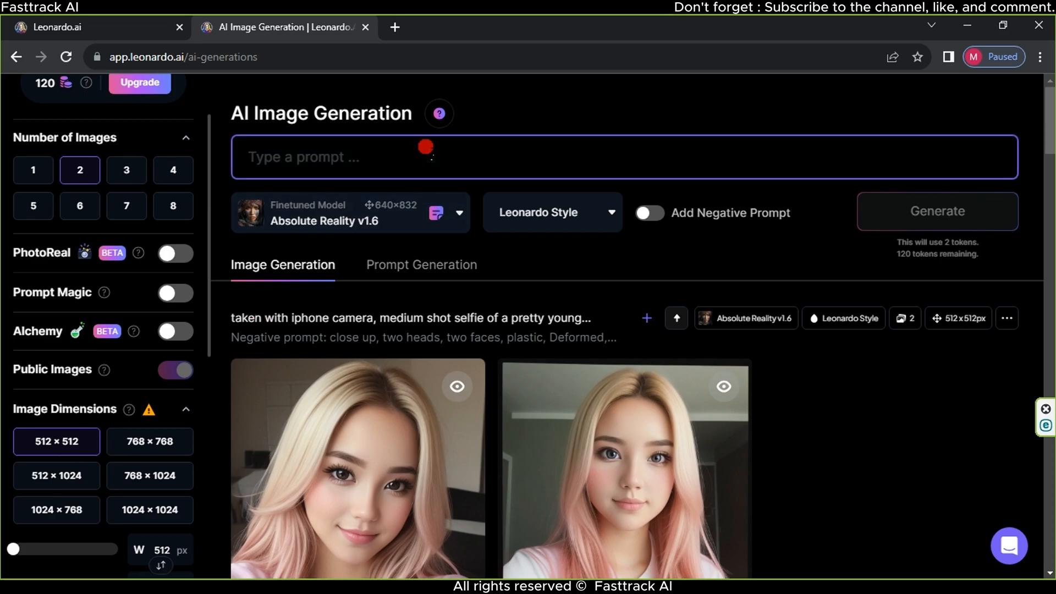
text(taken with iphone camera, medium shot selfie of a pretty young woman, (ombre:1.3) blonde pink, film grain, medium quality,8K,FORWARD)
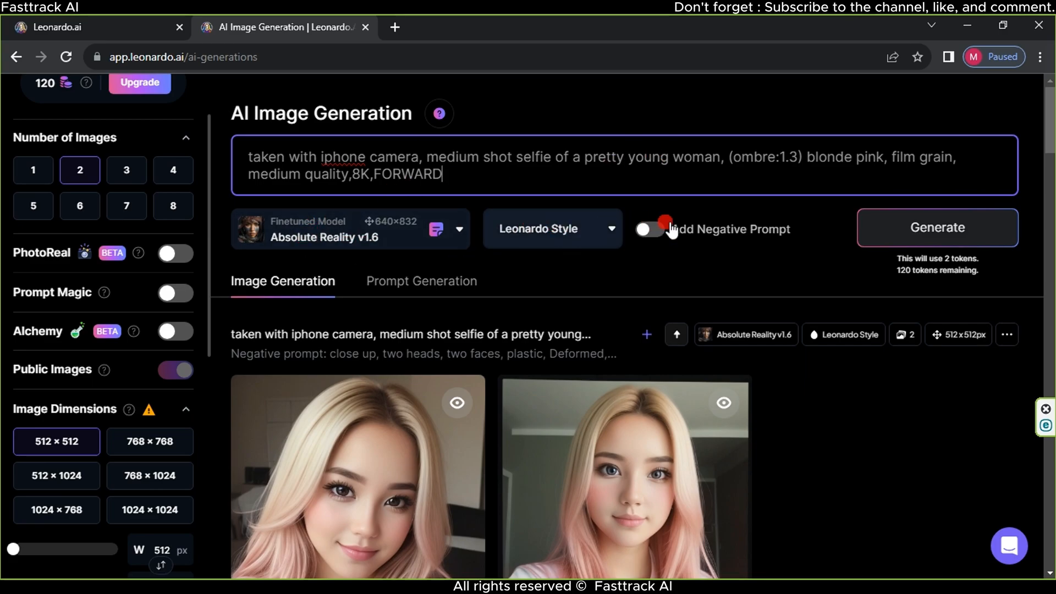
click(651, 228)
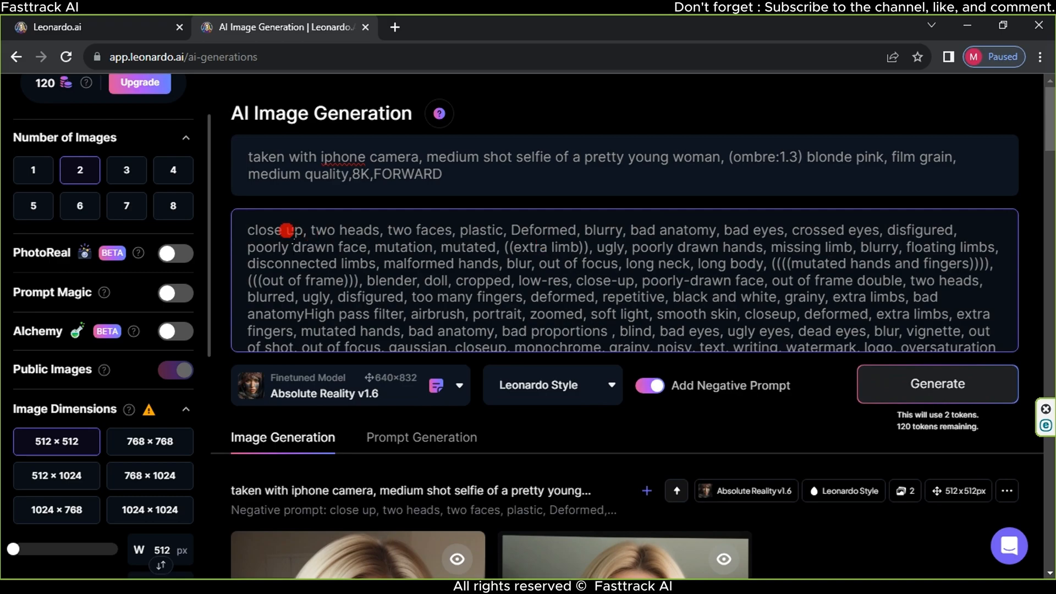
scroll(down, 3)
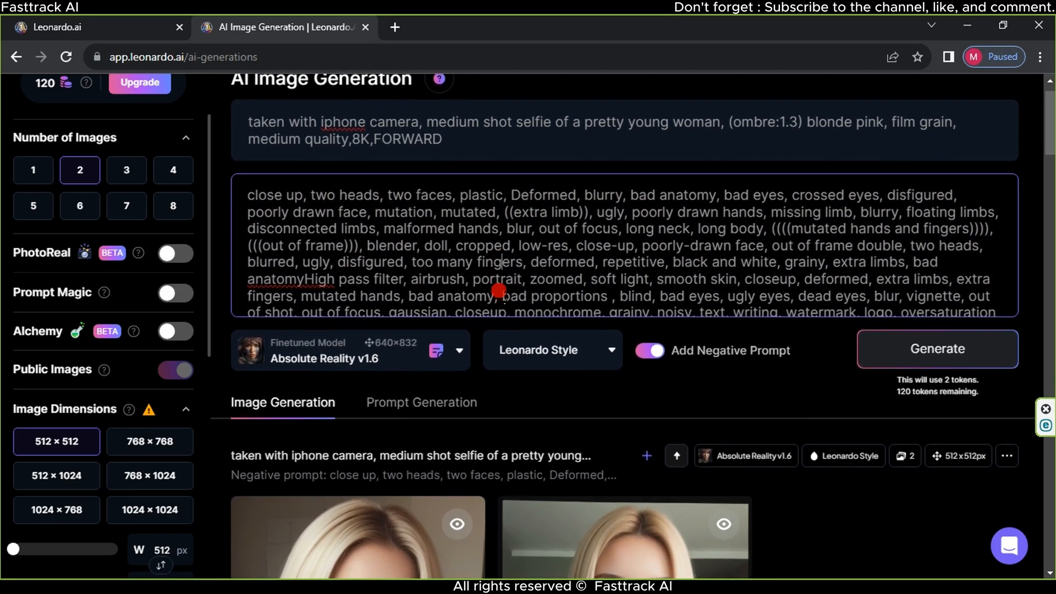
Generate the two selfie portraits and download the enlarged first one as a JPG
click(937, 396)
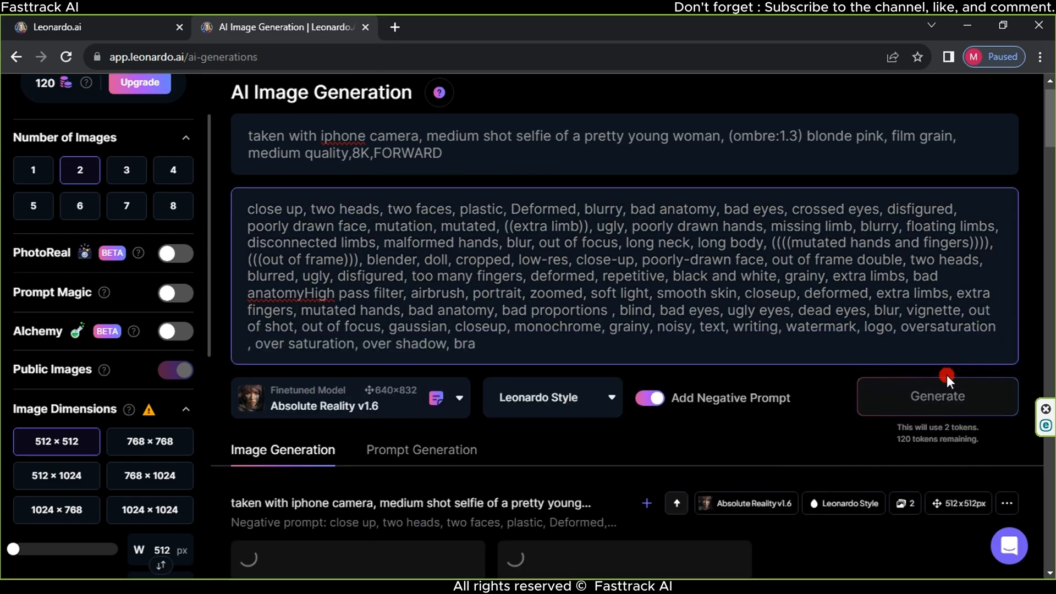
click(937, 396)
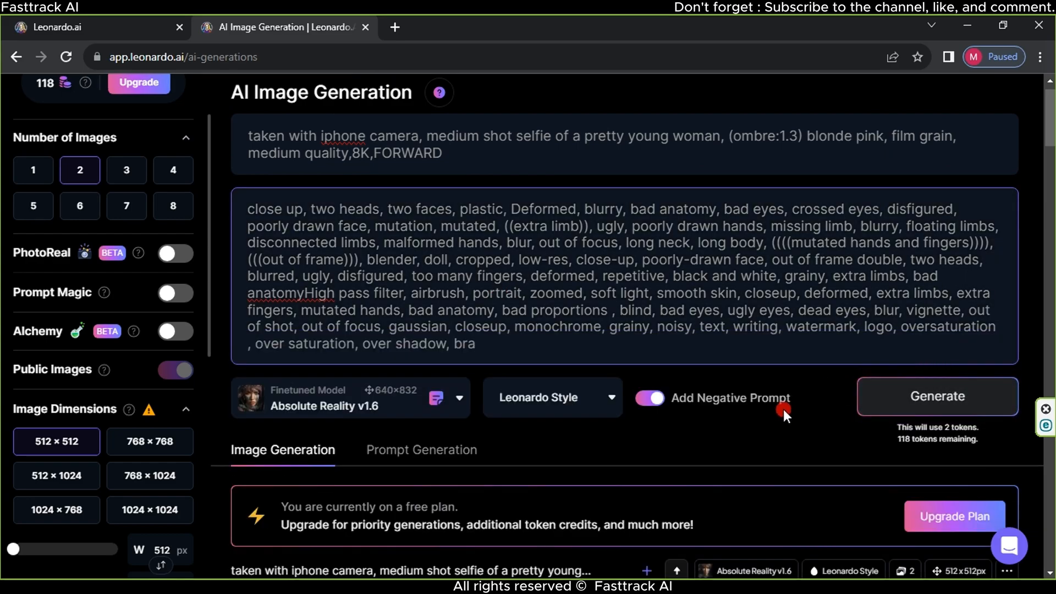
click(937, 396)
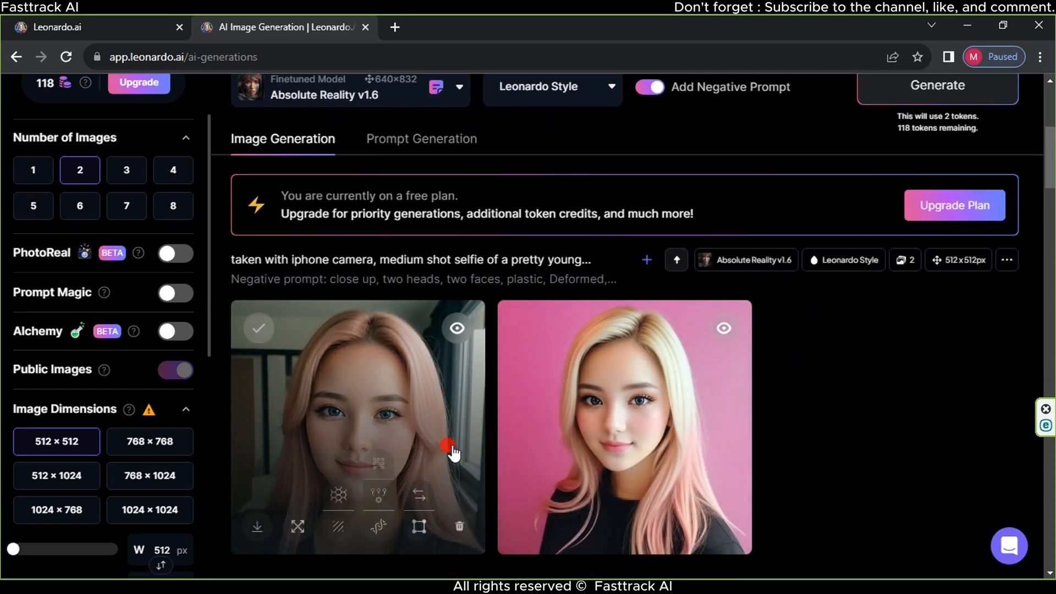
scroll(down, 3)
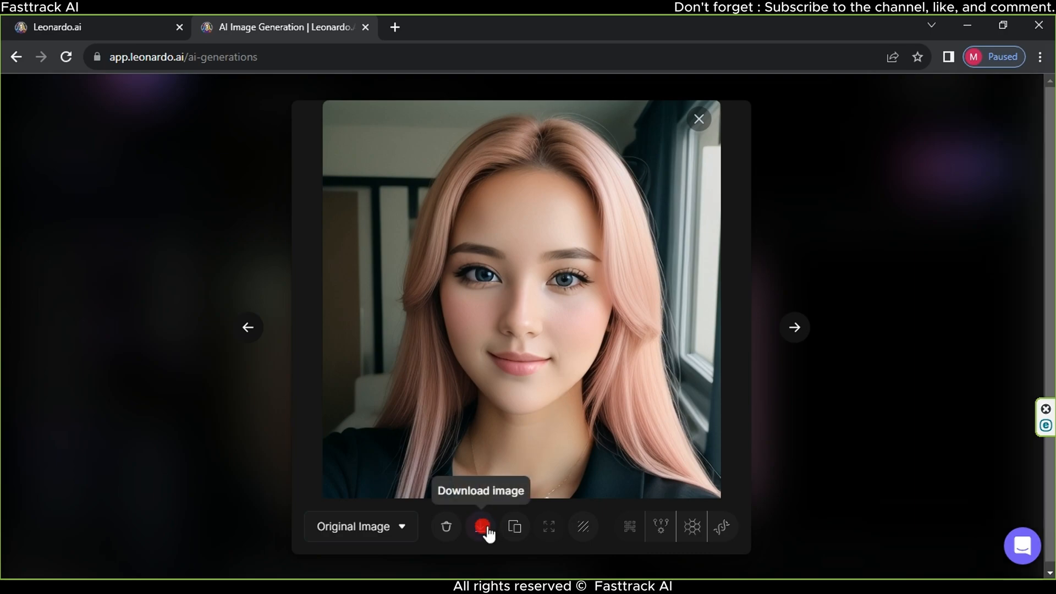
click(480, 526)
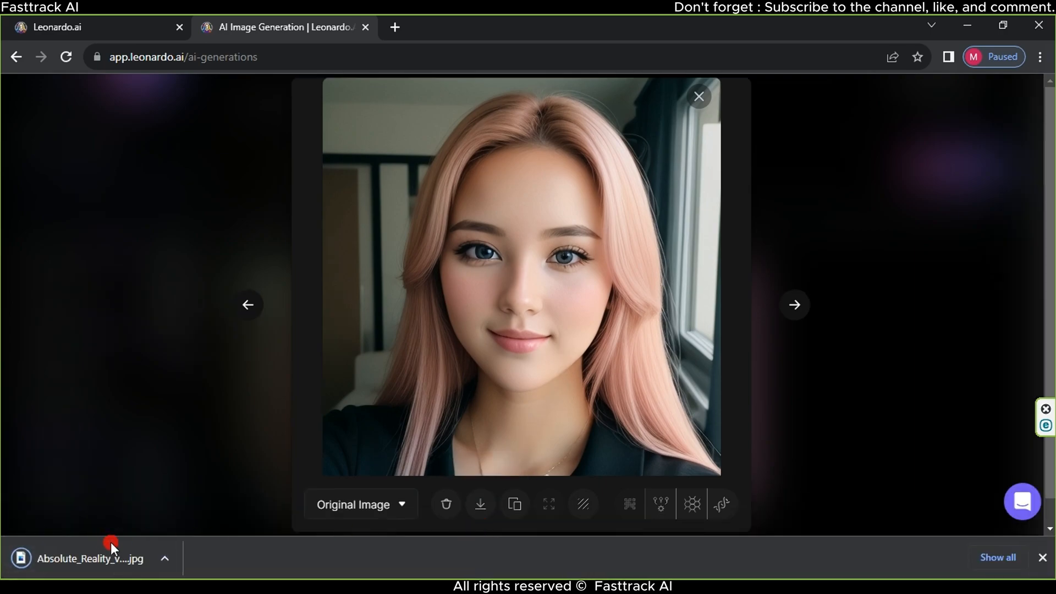
click(82, 26)
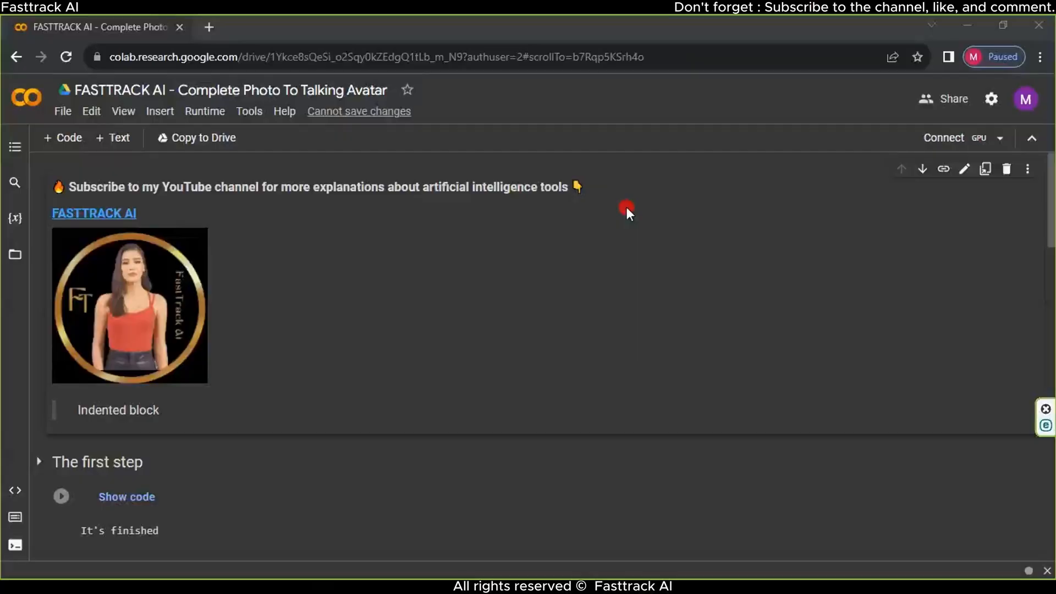
mouse_move(490, 321)
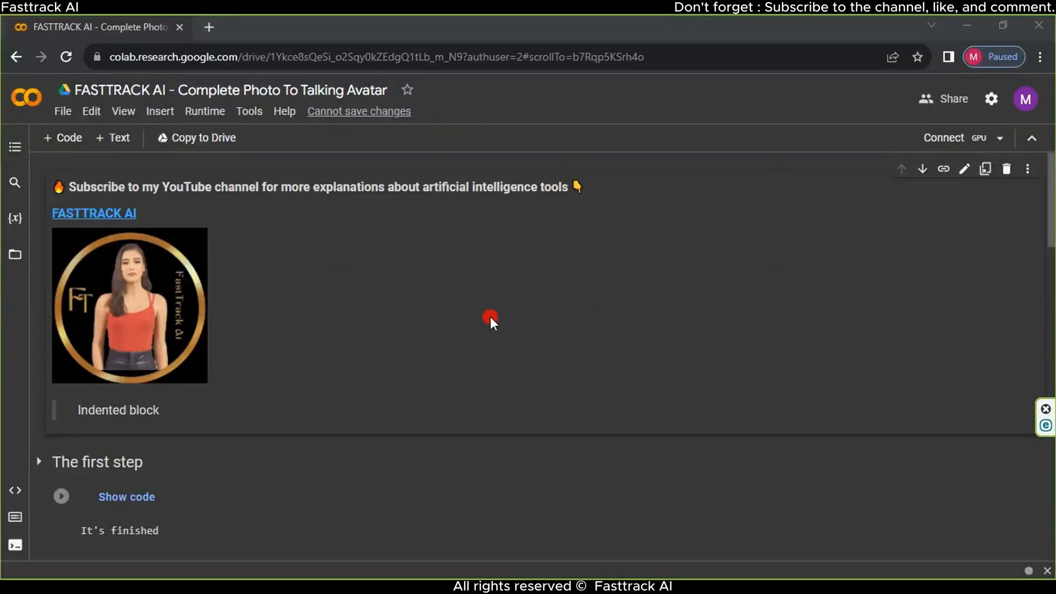
Attach a T4 GPU runtime using the notebook's Connect button
click(943, 137)
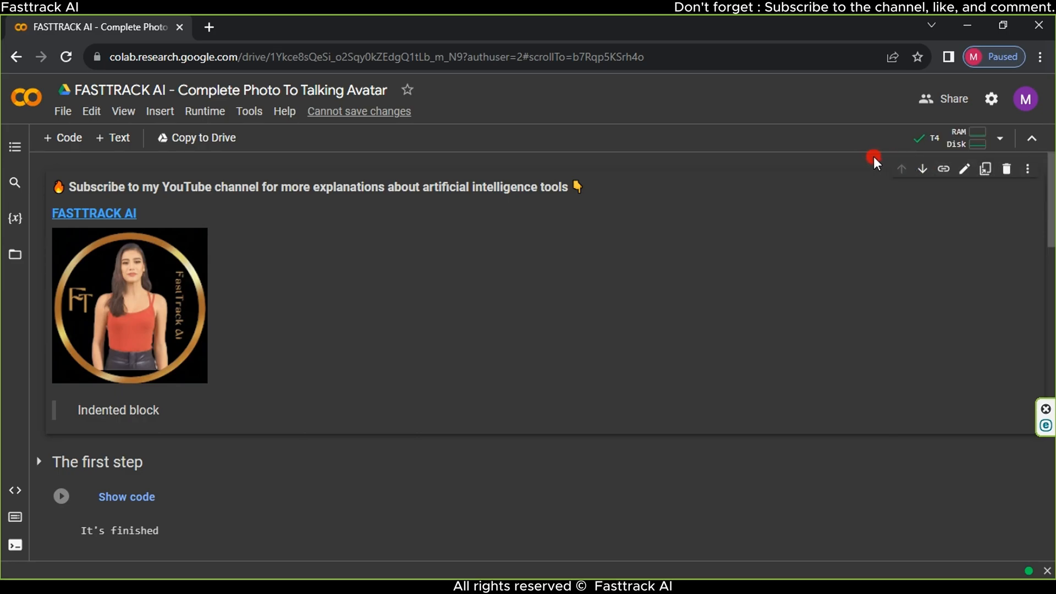
mouse_move(561, 227)
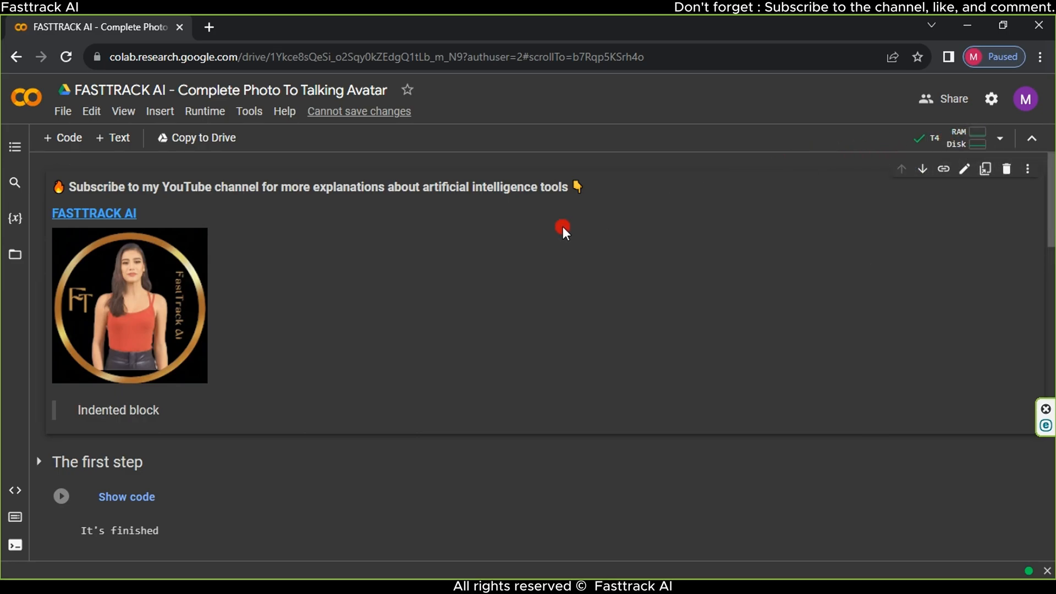
mouse_move(99, 219)
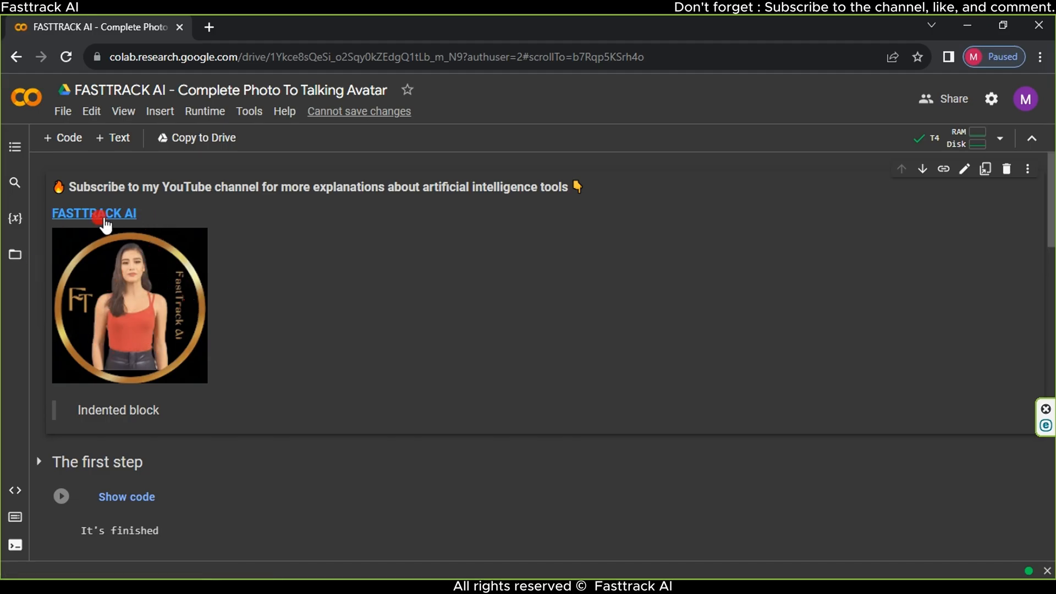
Run the notebook's first setup cell, choosing Run anyway at the authorship warning
click(94, 214)
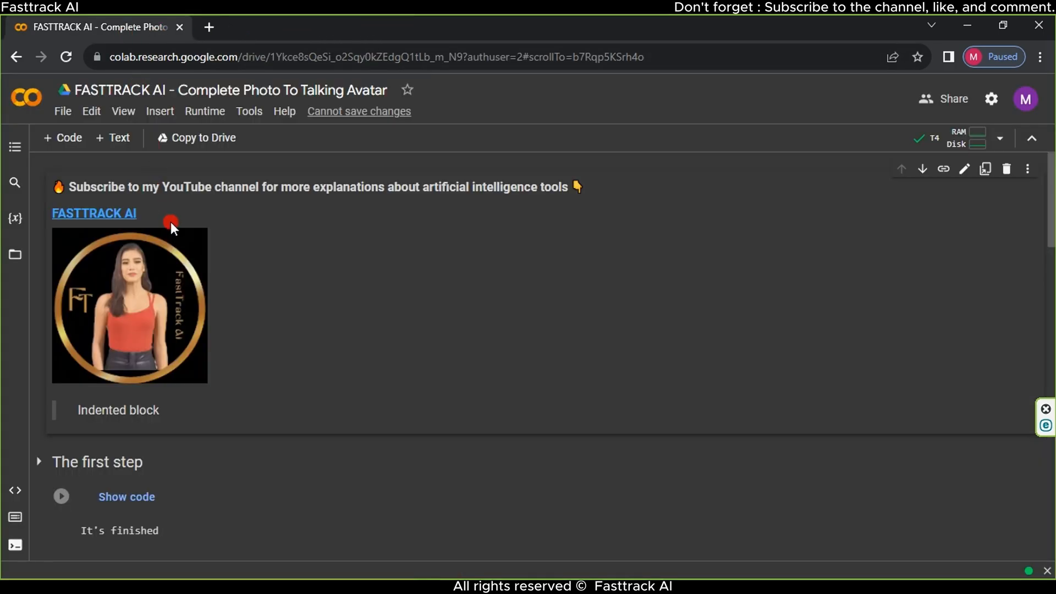
scroll(down, 3)
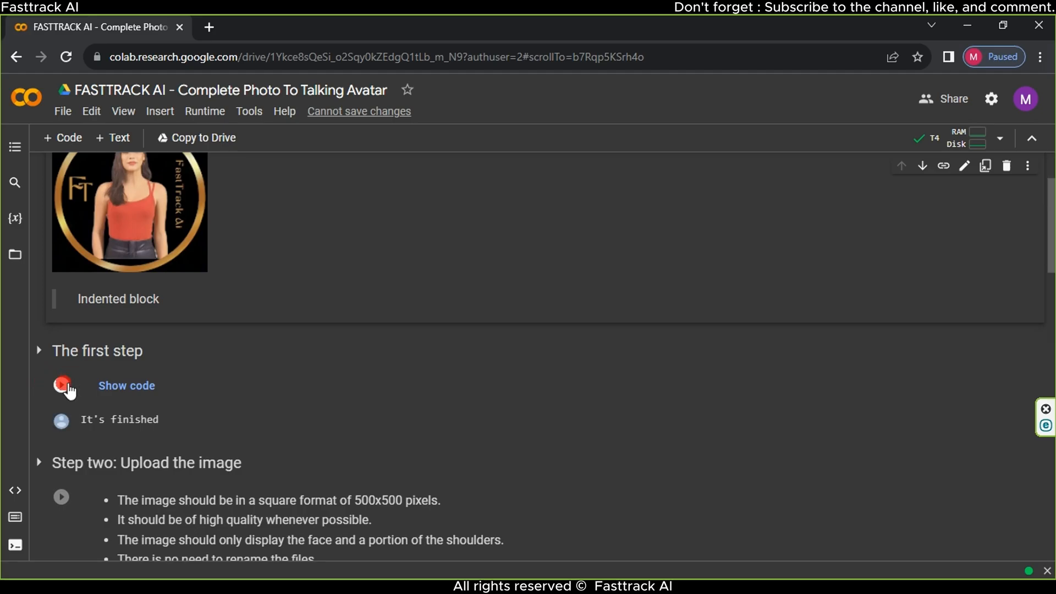
click(61, 386)
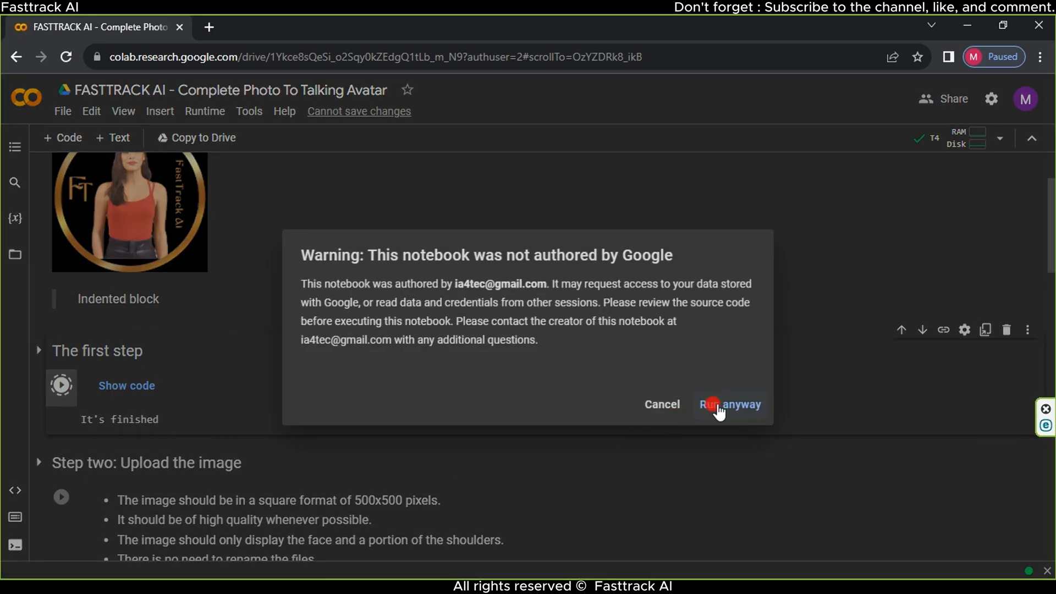
click(729, 404)
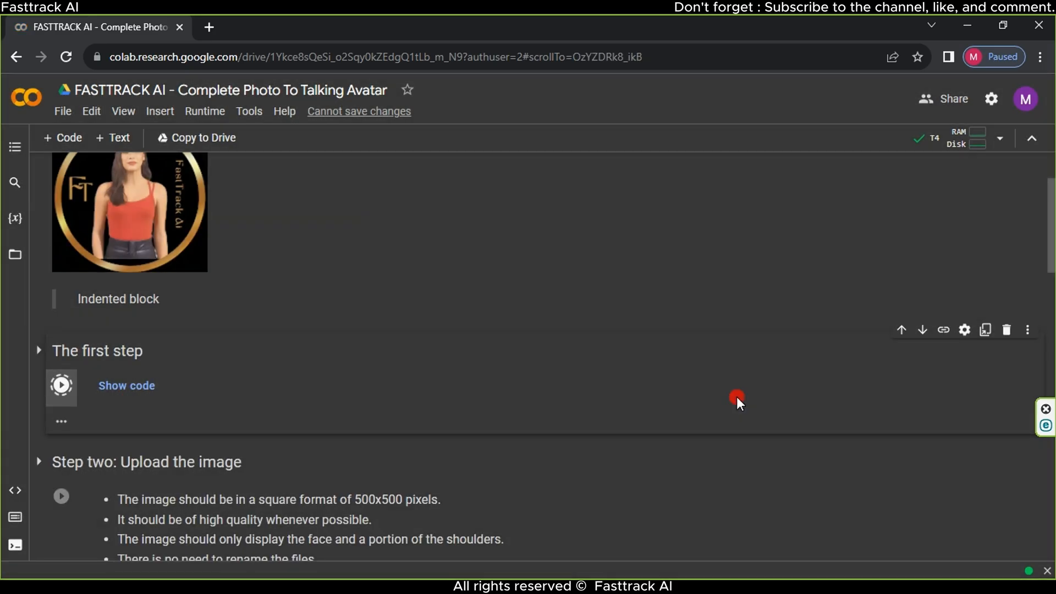
click(61, 385)
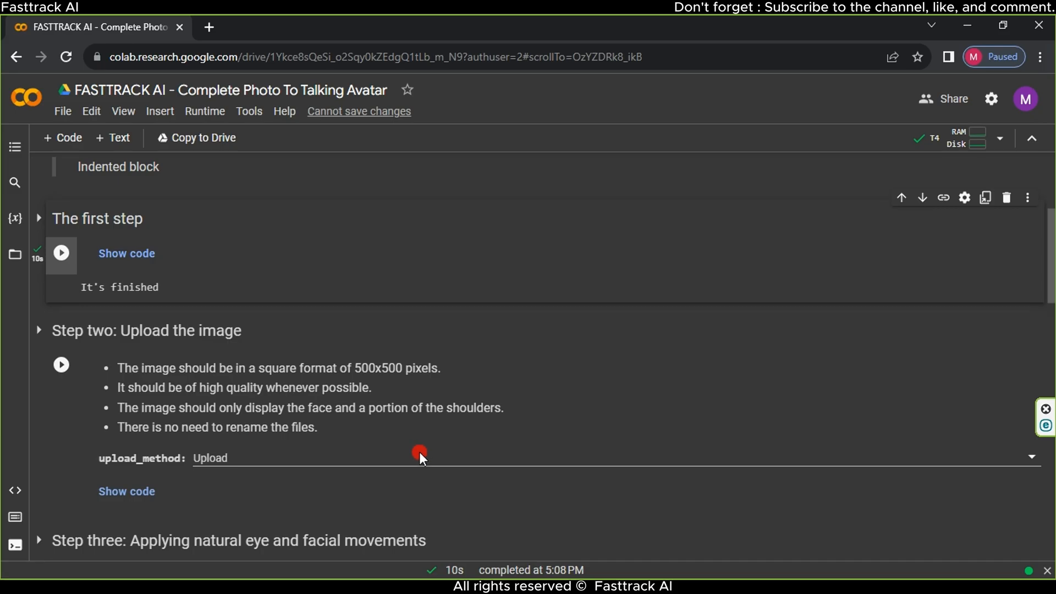
Run step two and upload the Absolute_Reality portrait JPG from Downloads
click(419, 457)
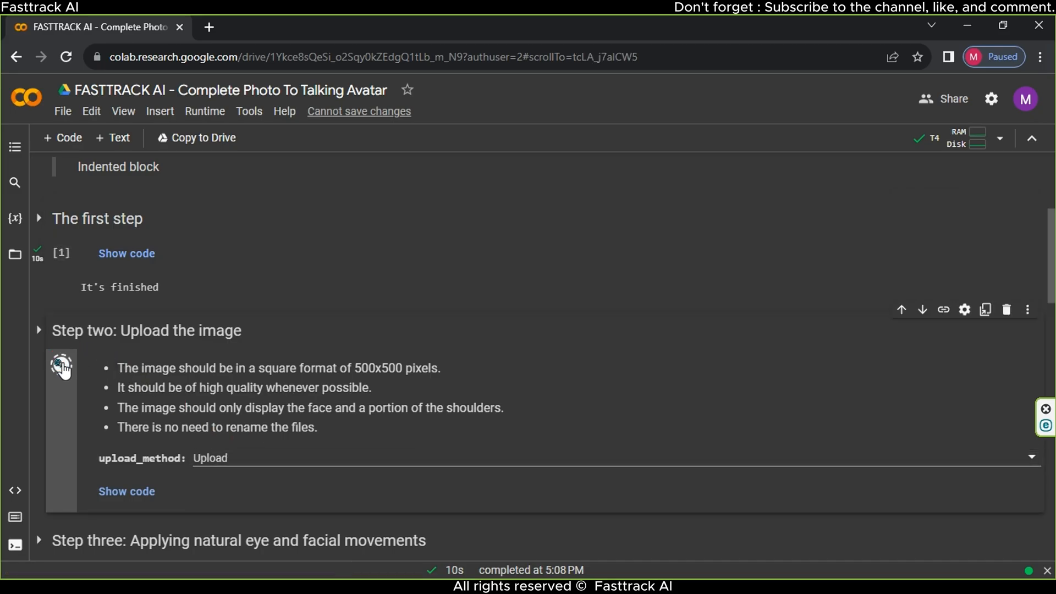
click(59, 366)
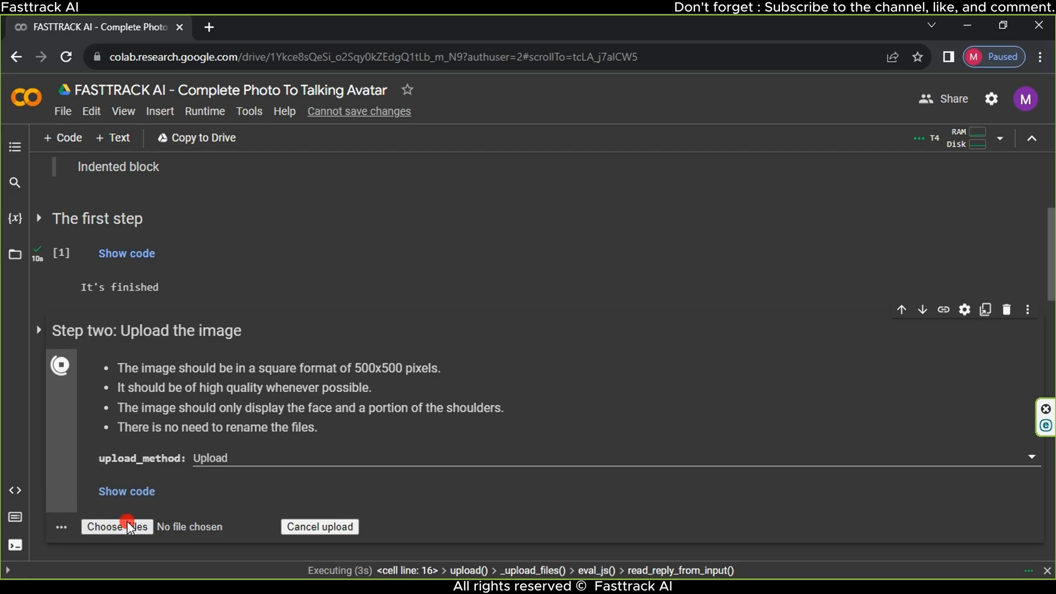
click(116, 527)
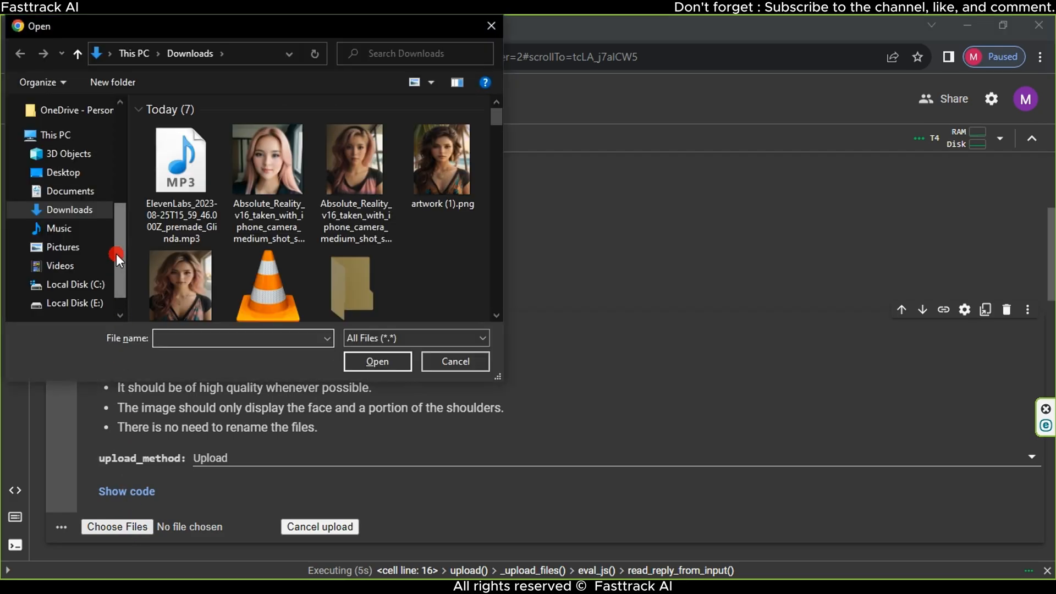
mouse_move(261, 162)
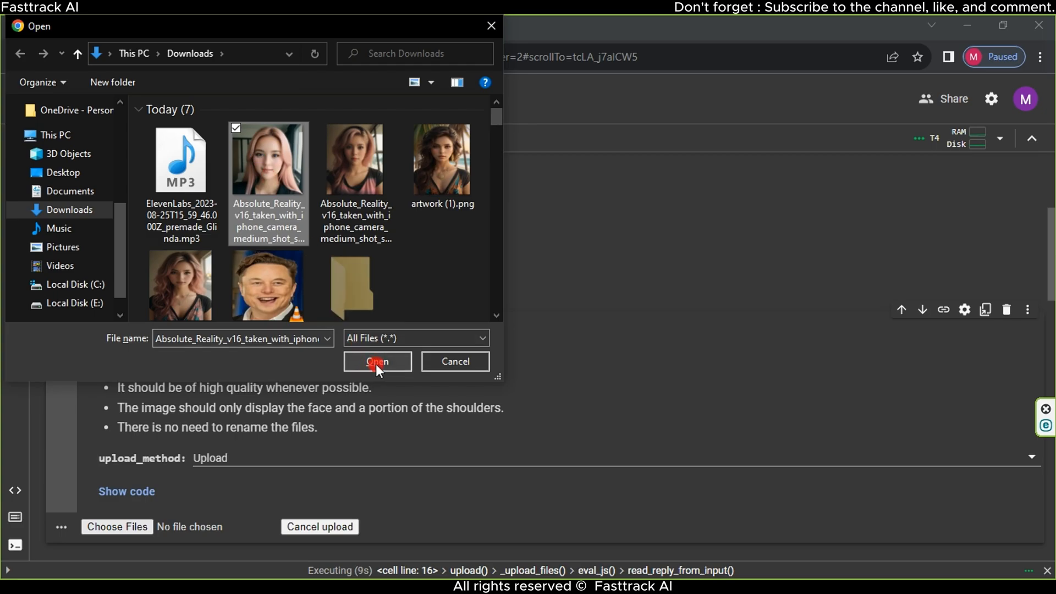
click(377, 361)
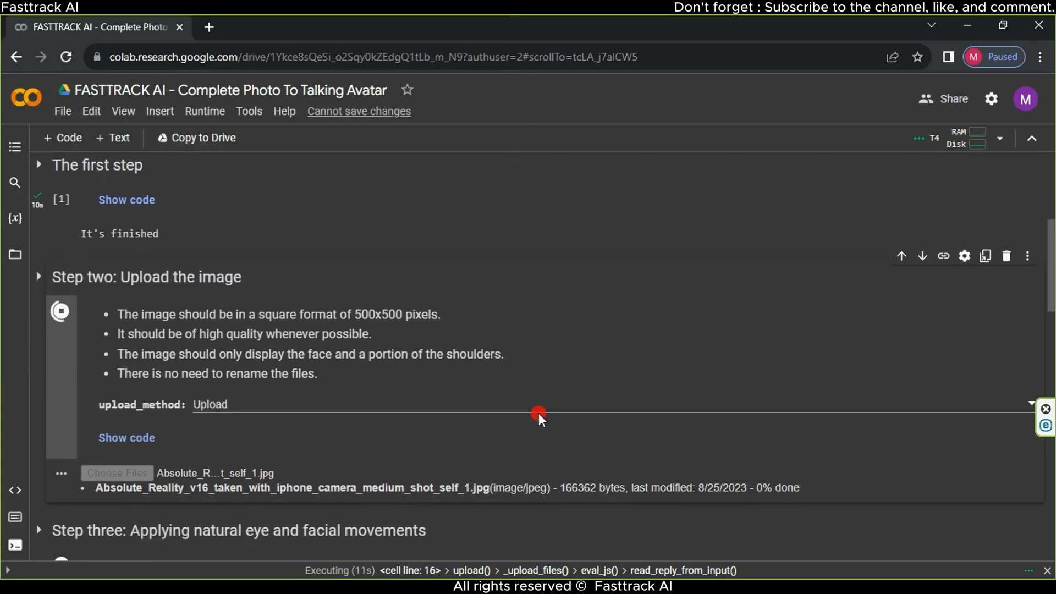
scroll(down, 3)
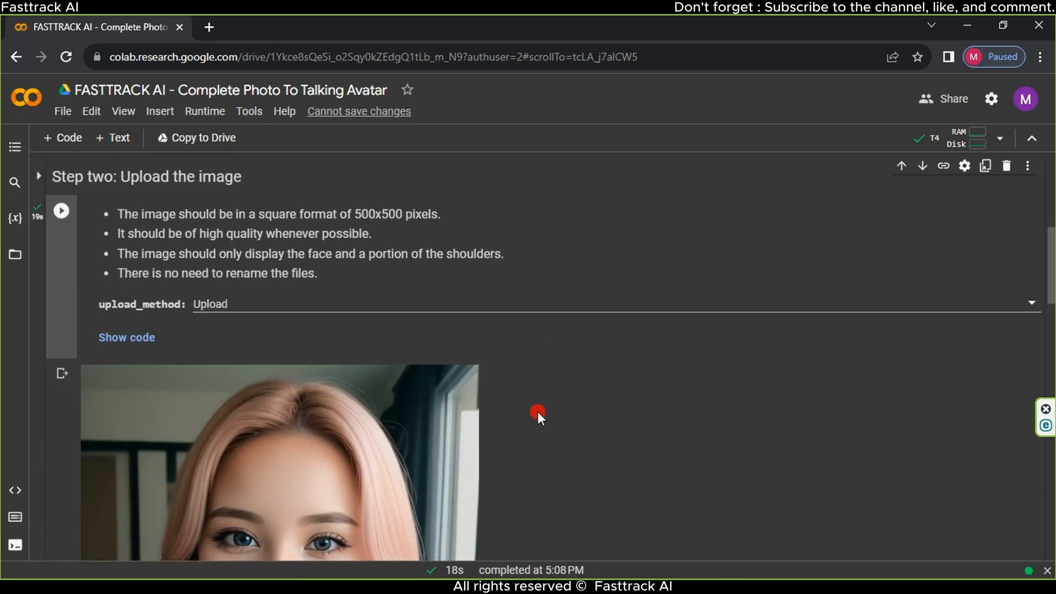
scroll(down, 3)
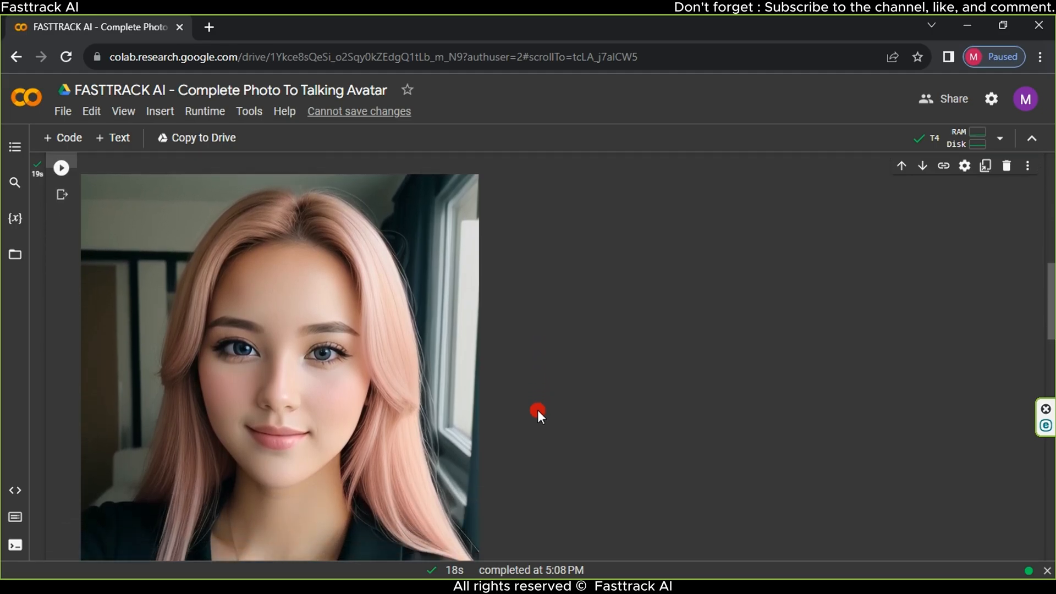
scroll(down, 3)
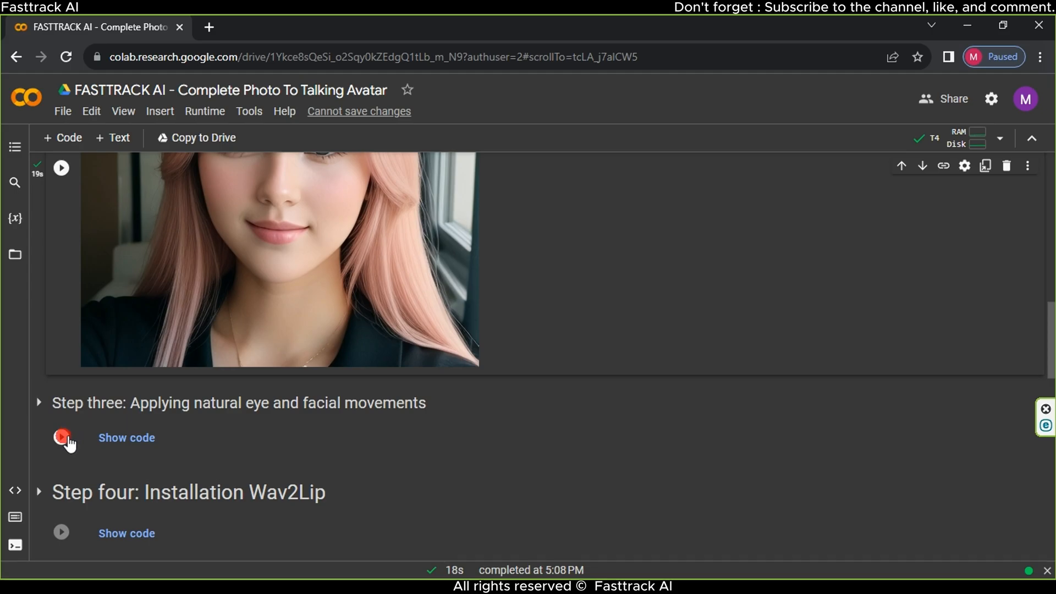
Run Step three for eye and facial movement, then Step four to install Wav2Lip
click(61, 437)
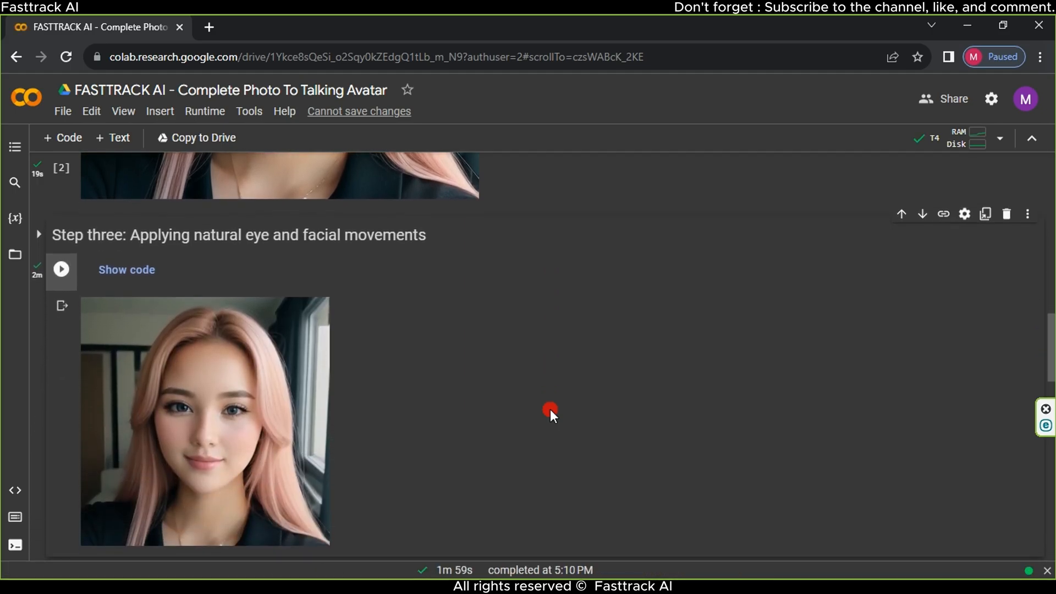
scroll(down, 3)
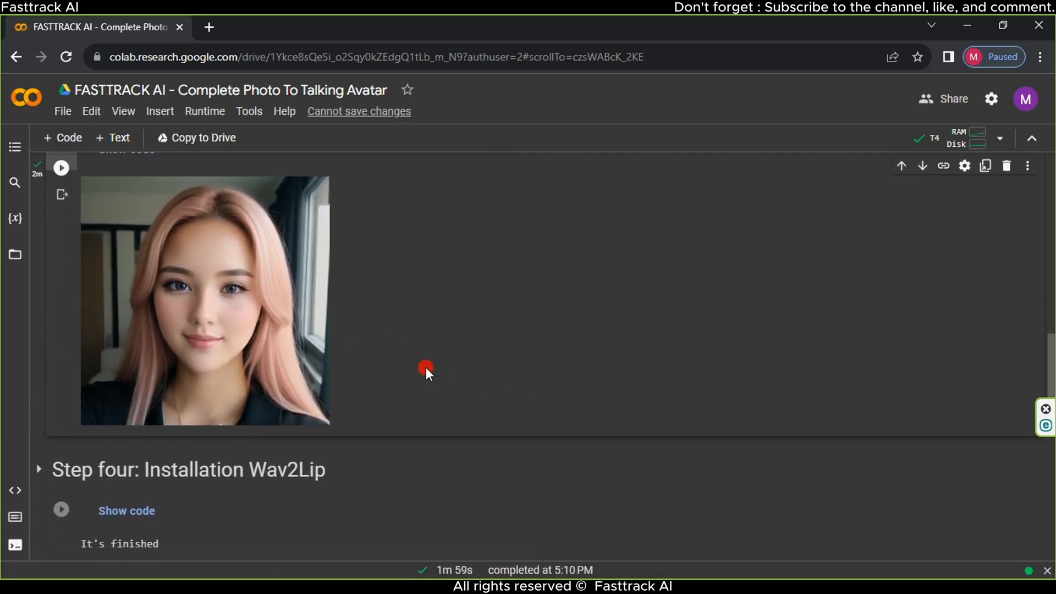
click(61, 426)
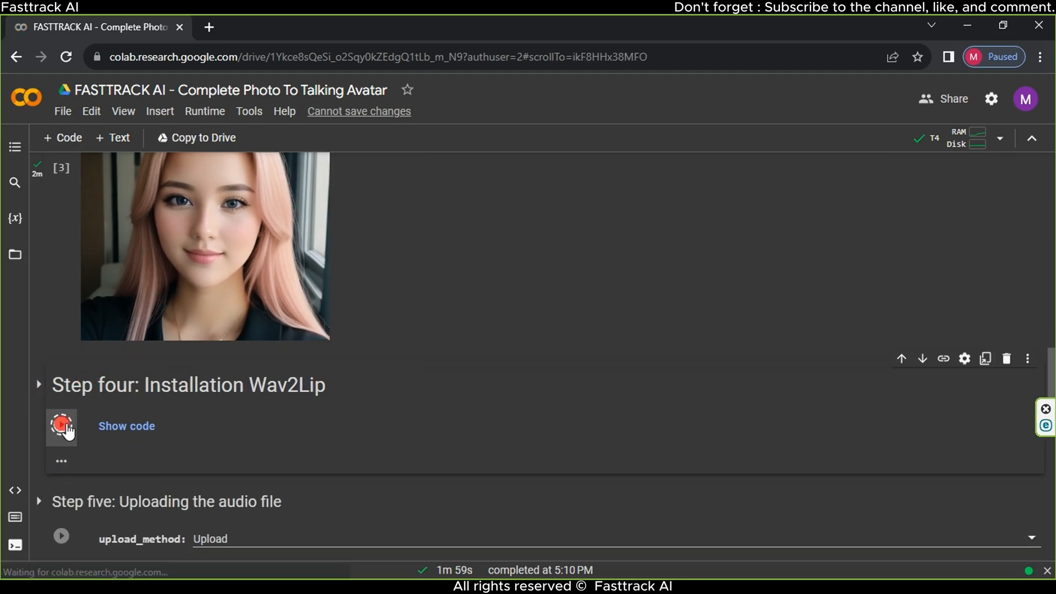
click(61, 426)
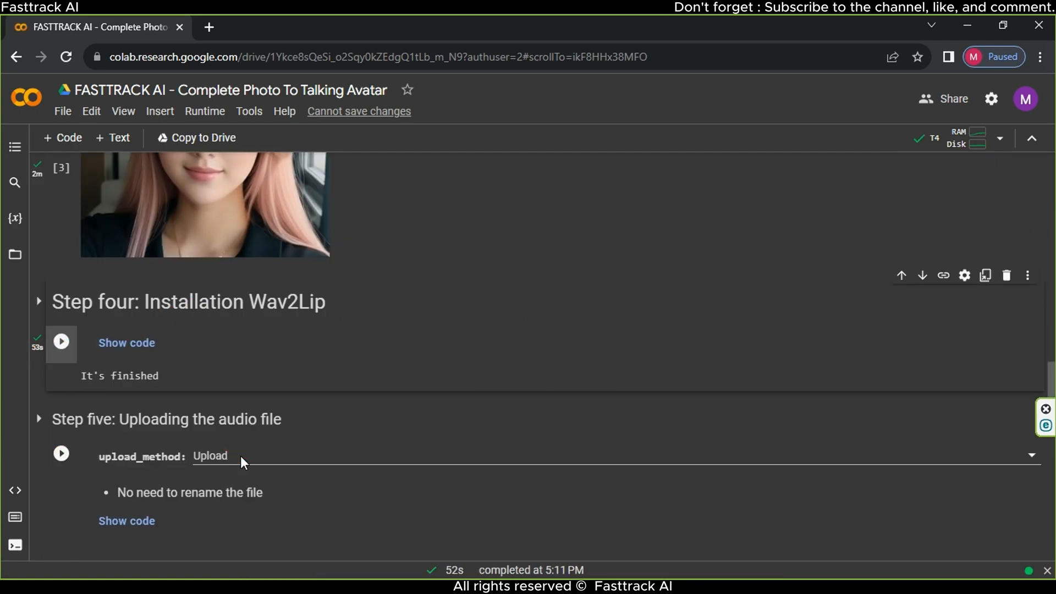
Run Colab's Step five and upload the ElevenLabs voice MP3
click(60, 453)
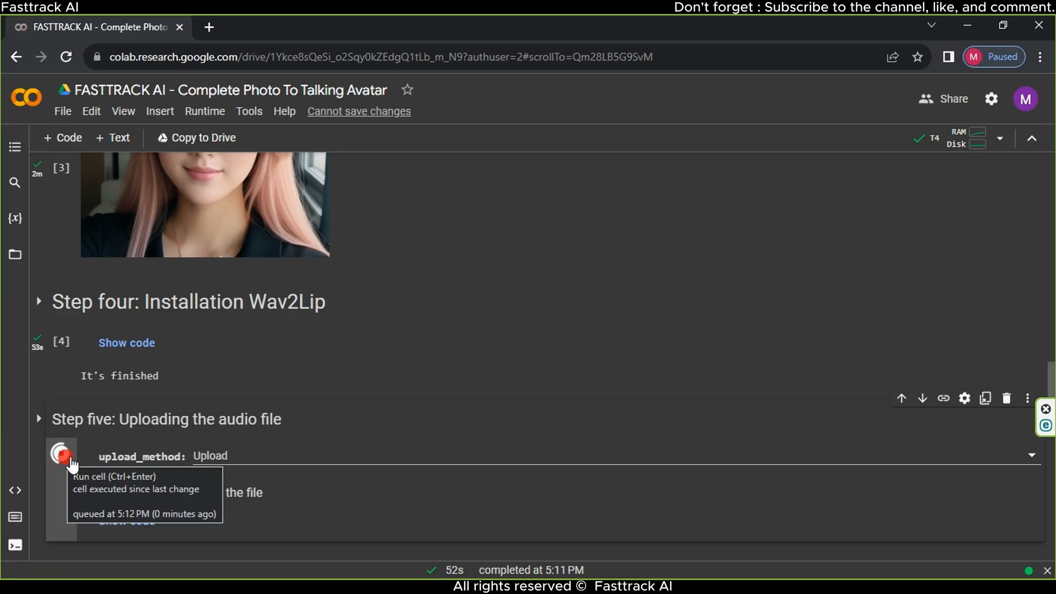
click(60, 459)
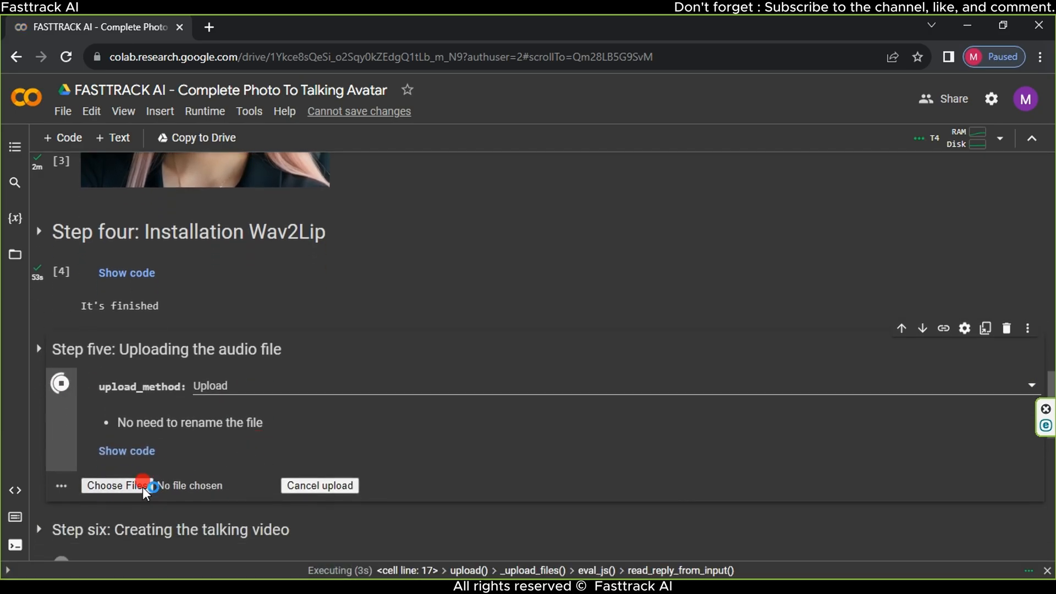
click(116, 486)
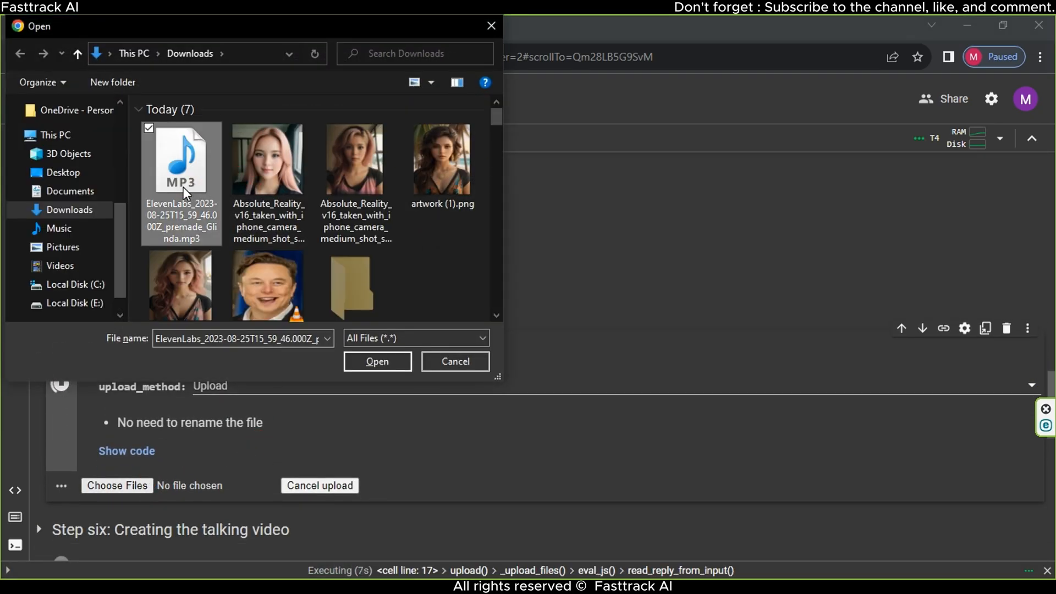
click(377, 361)
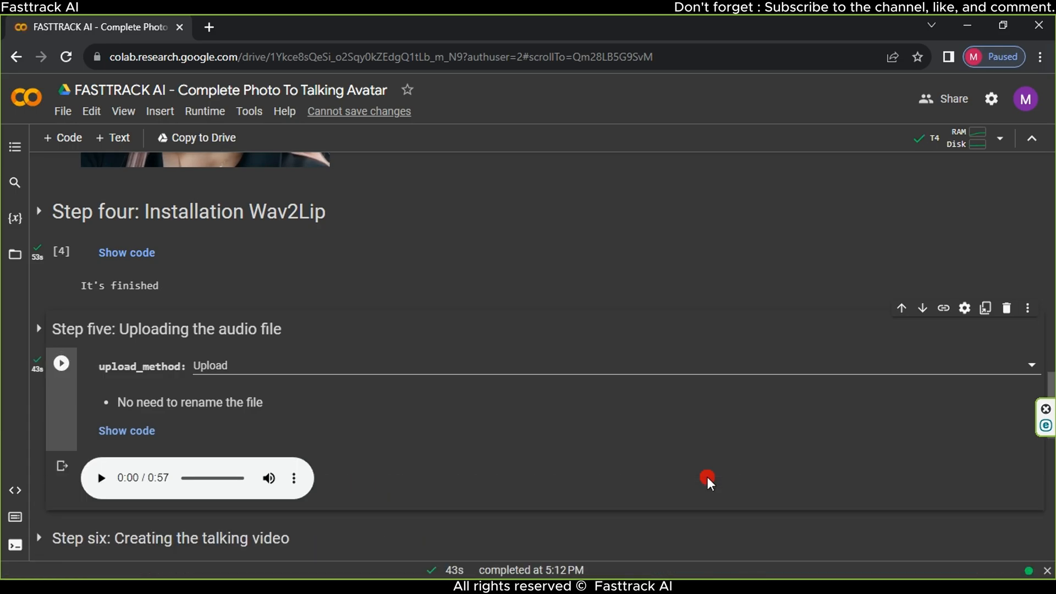
Preview the uploaded 57-second Glinda audio to confirm it plays
click(100, 478)
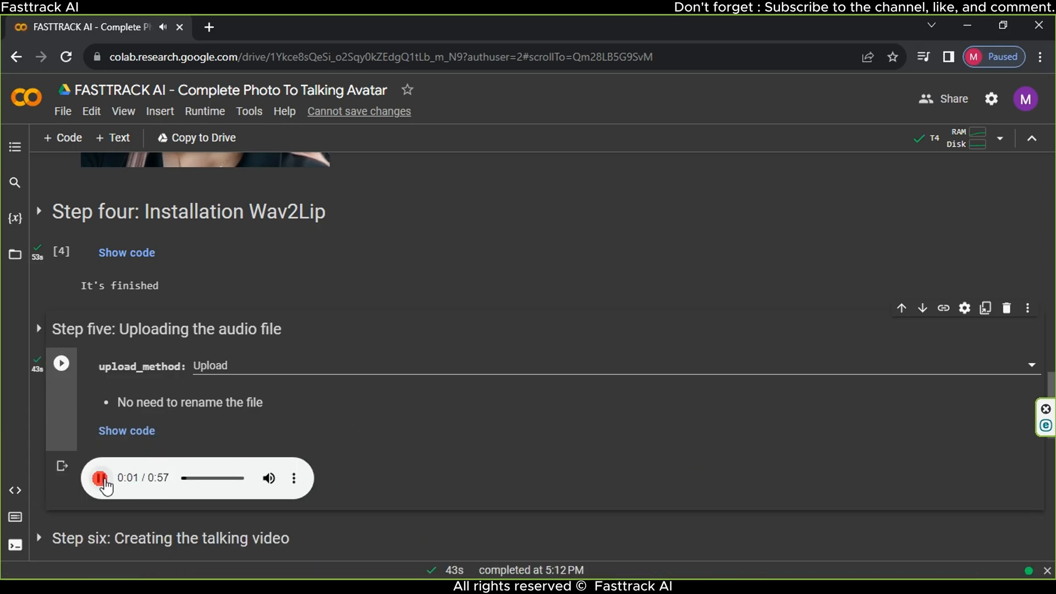
click(101, 478)
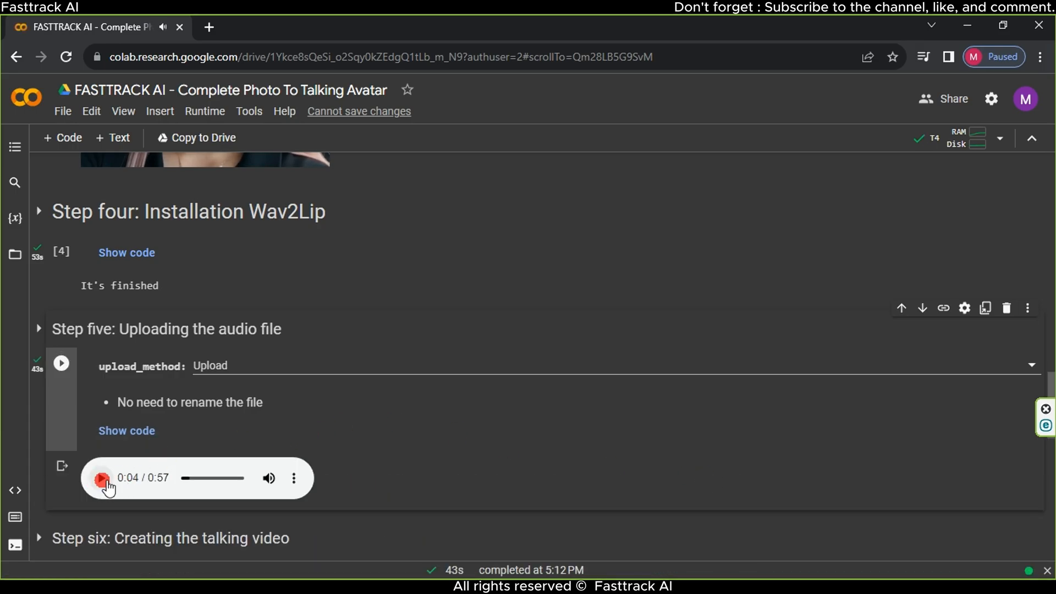
scroll(down, 3)
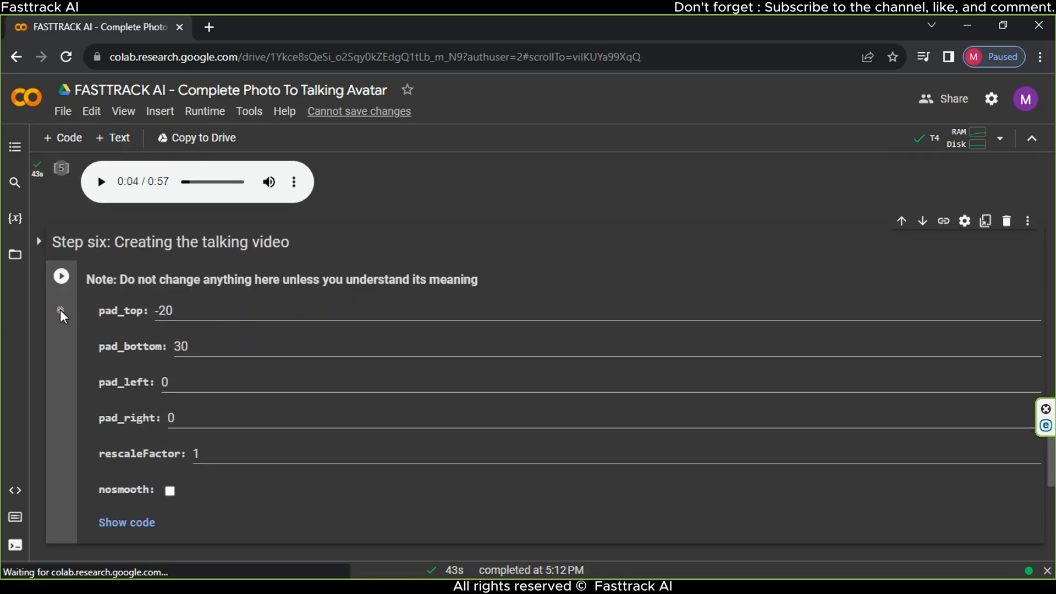
Run Step six to create the 57-second talking-avatar video, then run the Step seven download cell
click(61, 276)
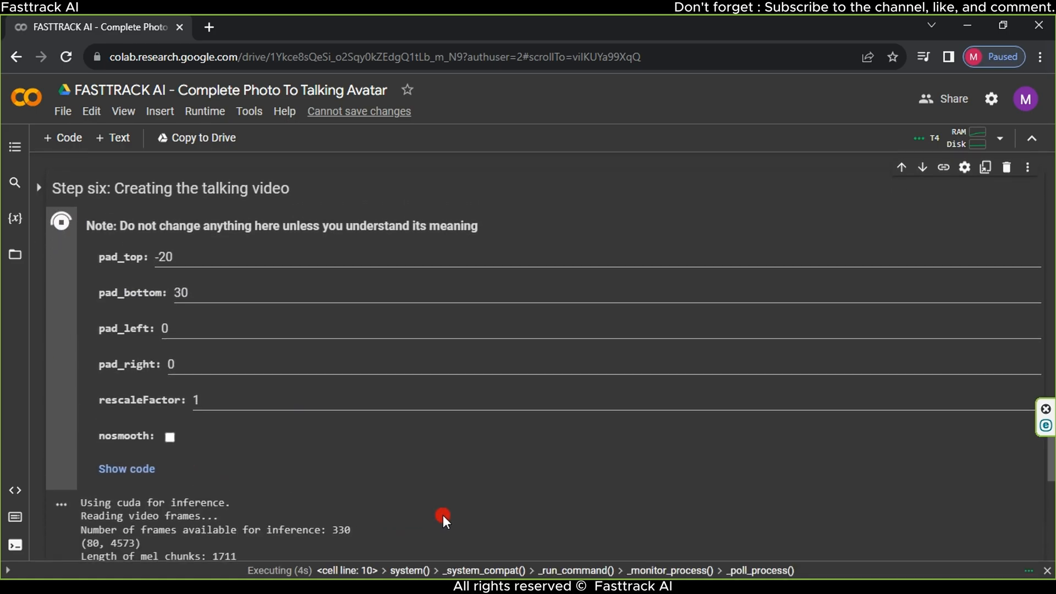
scroll(down, 3)
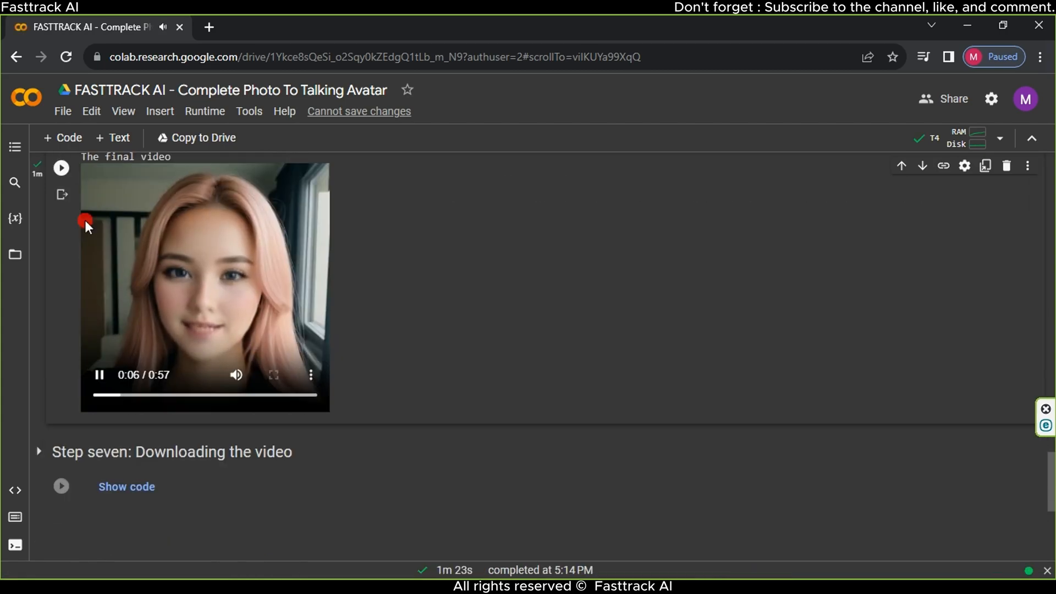
mouse_move(98, 386)
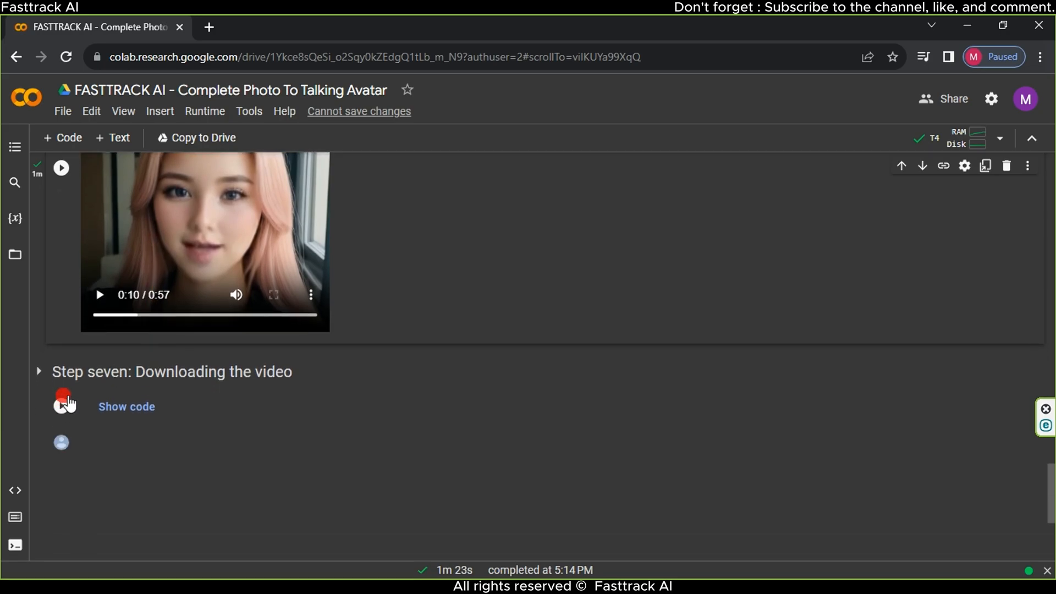
click(60, 406)
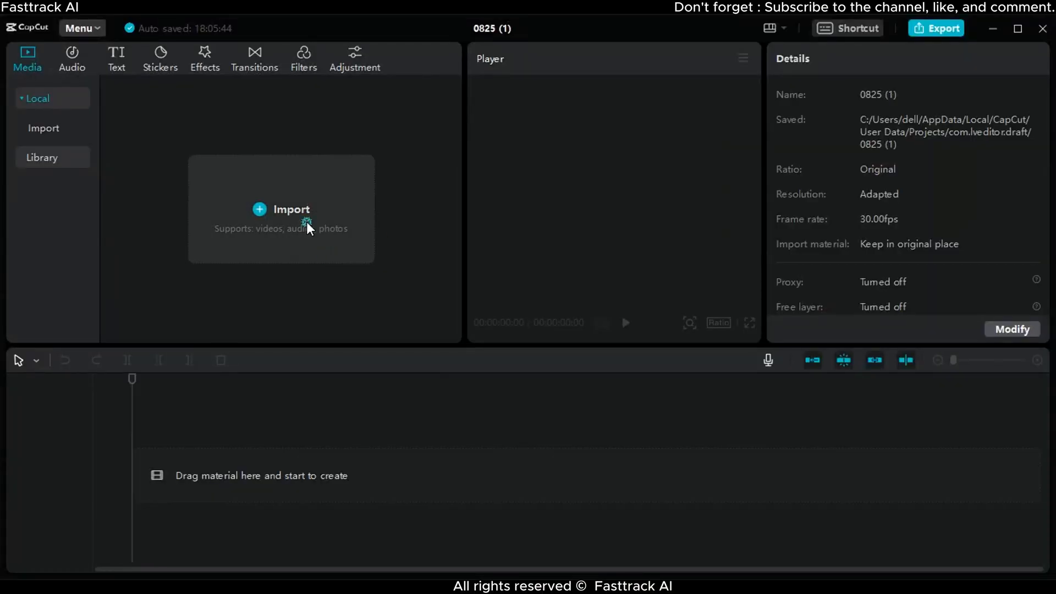
Import the screen recording, gold ring frame and talking-avatar video from the Desktop
click(291, 210)
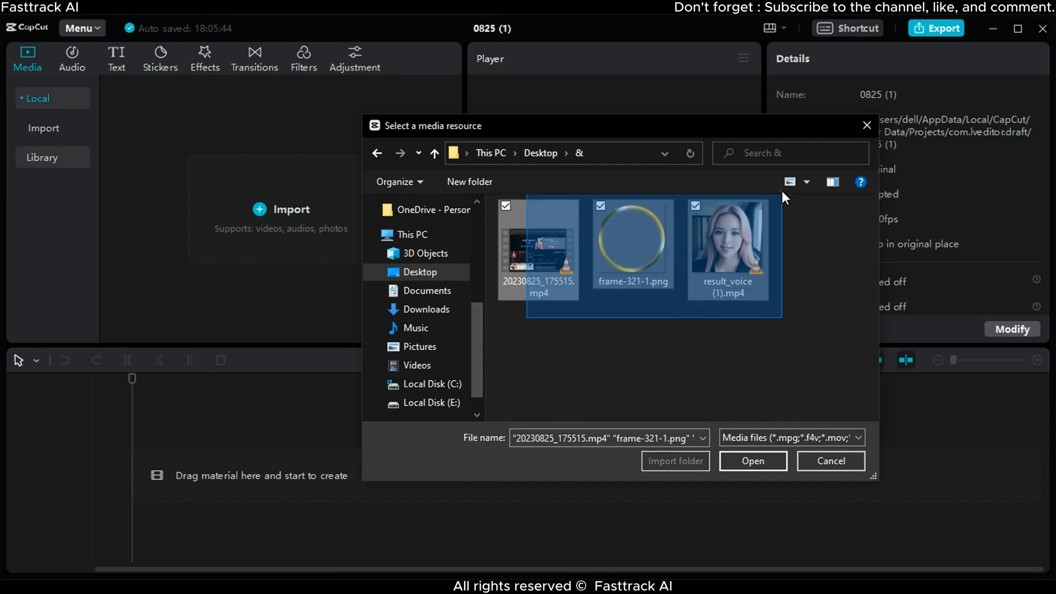
click(753, 461)
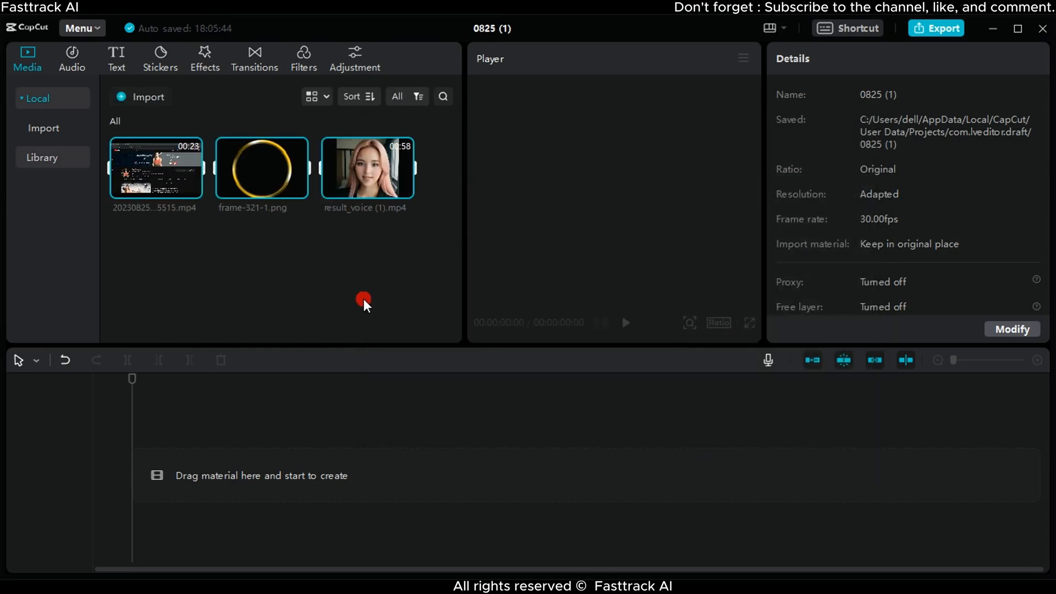
mouse_move(159, 176)
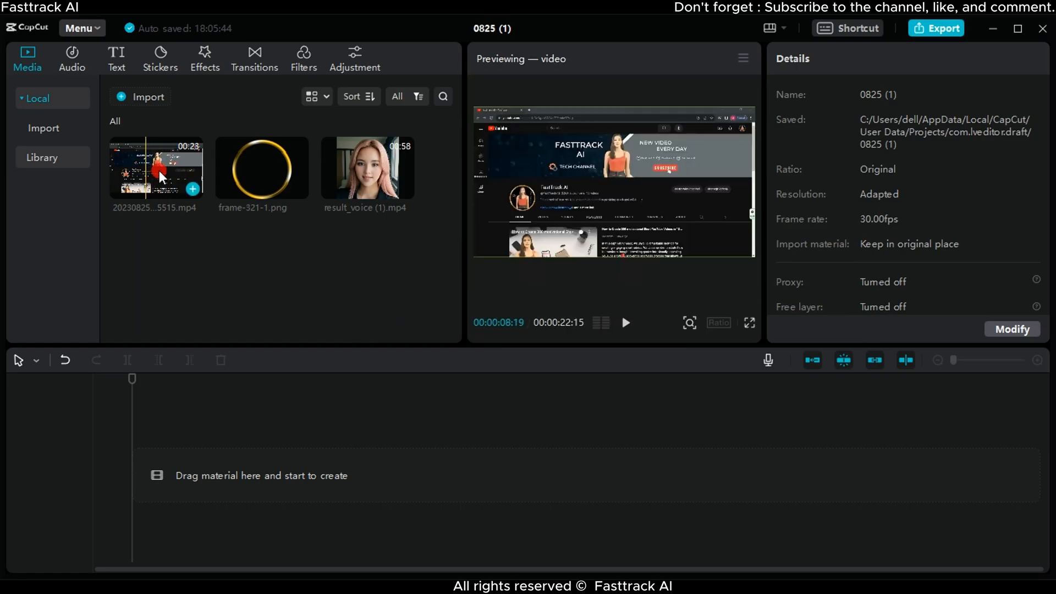
Layer the result_voice avatar clip over screen-recording copies spanning its 57 seconds
drag(157, 167, 290, 475)
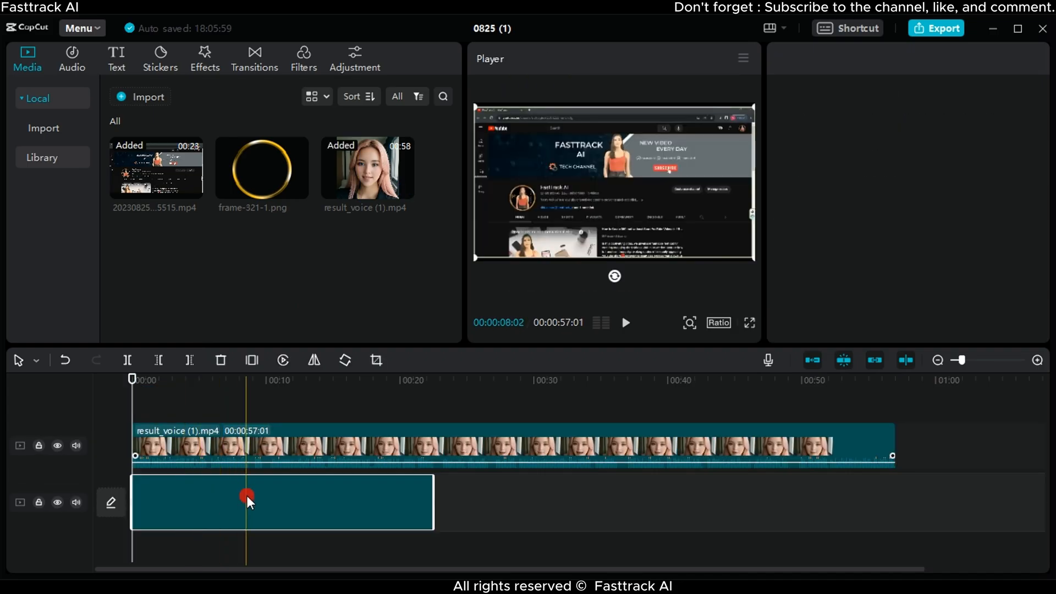
click(430, 384)
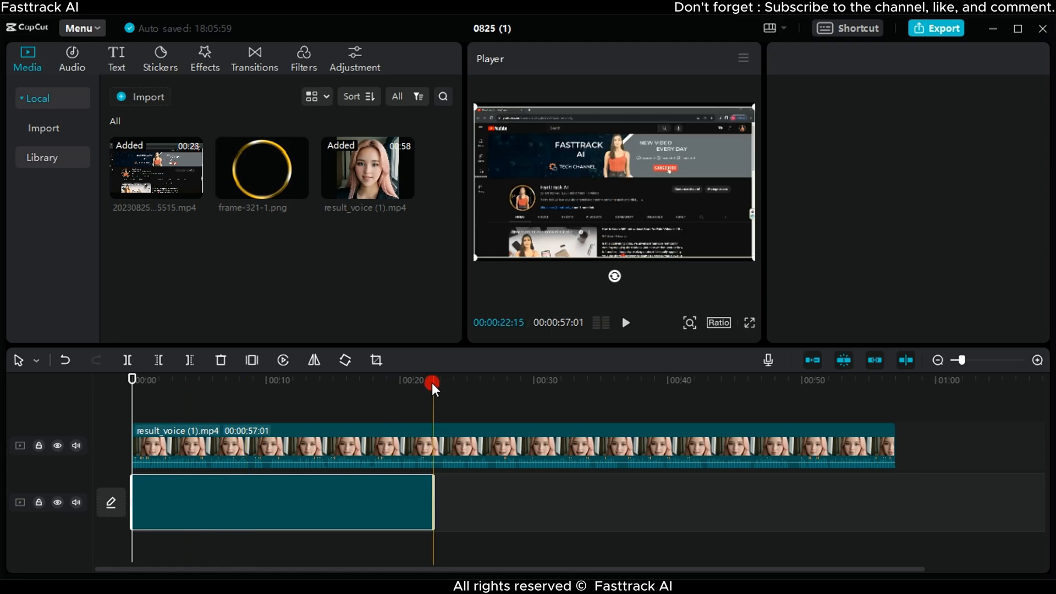
drag(155, 167, 471, 467)
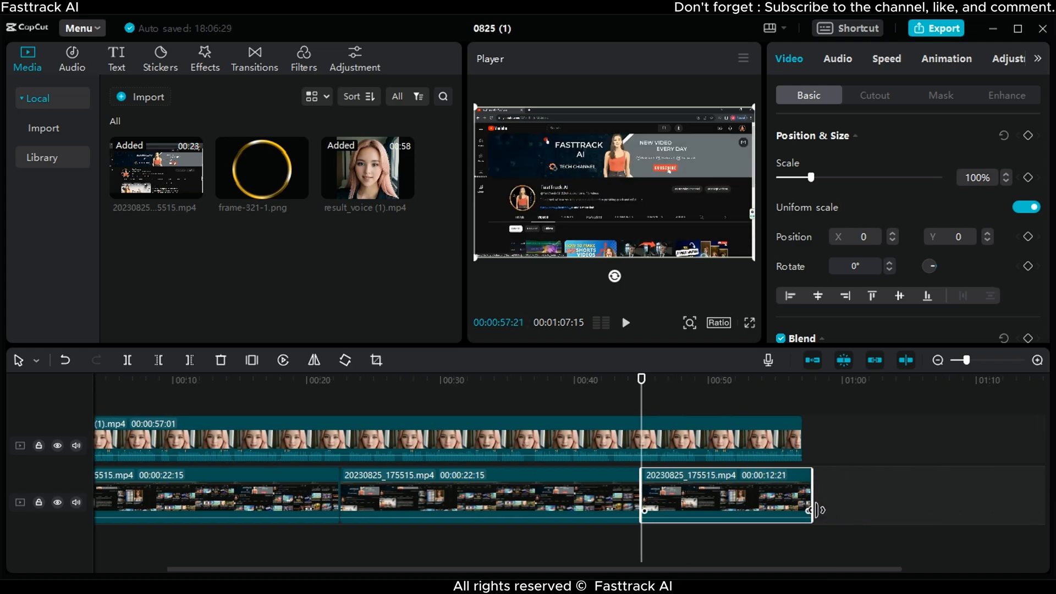
click(270, 395)
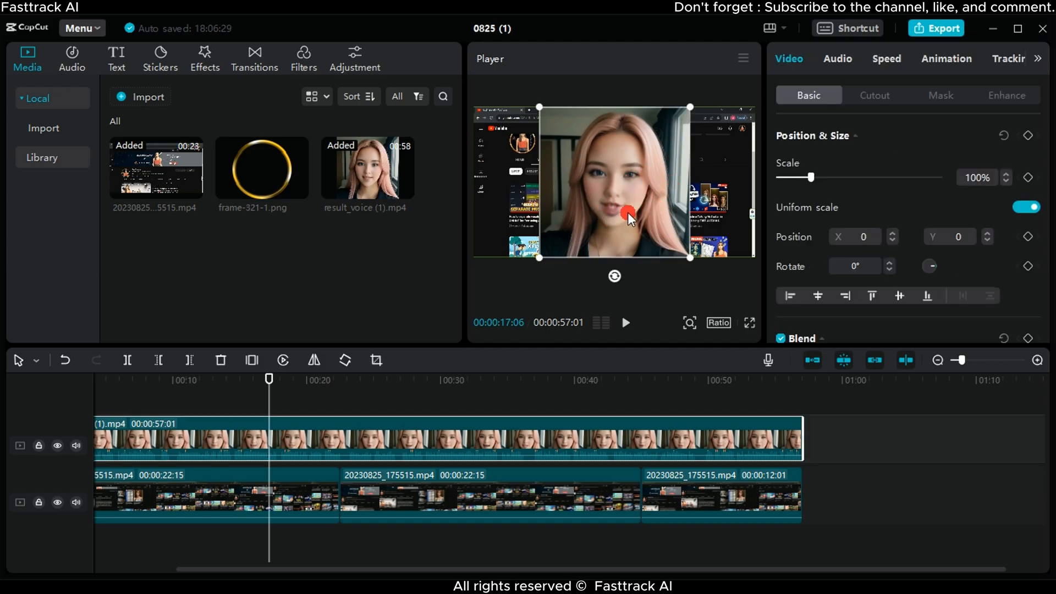
Apply a Circle mask to the avatar clip, enlarged and centred on her face
click(941, 95)
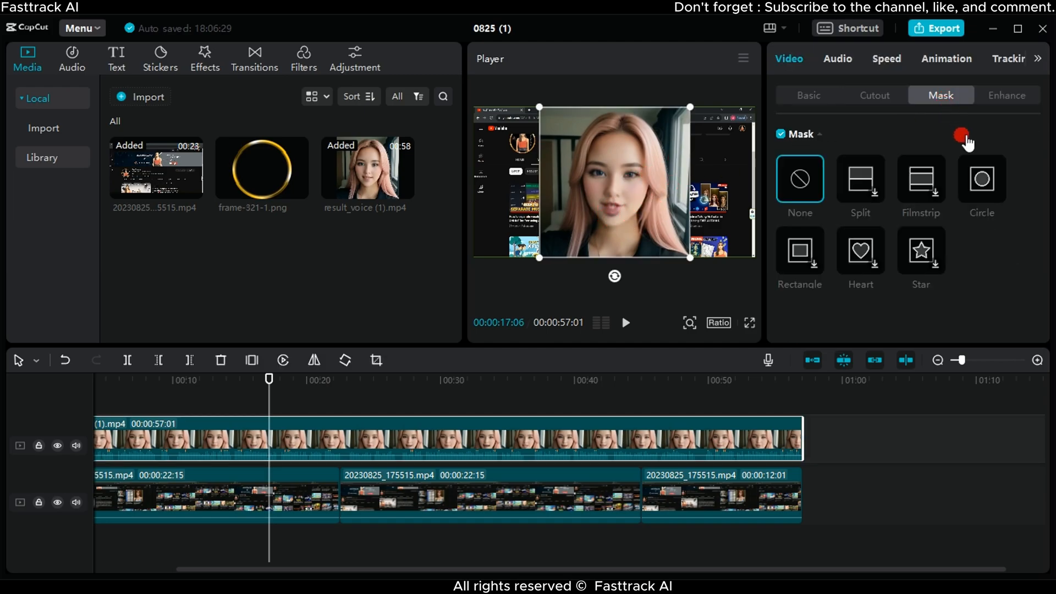
click(982, 179)
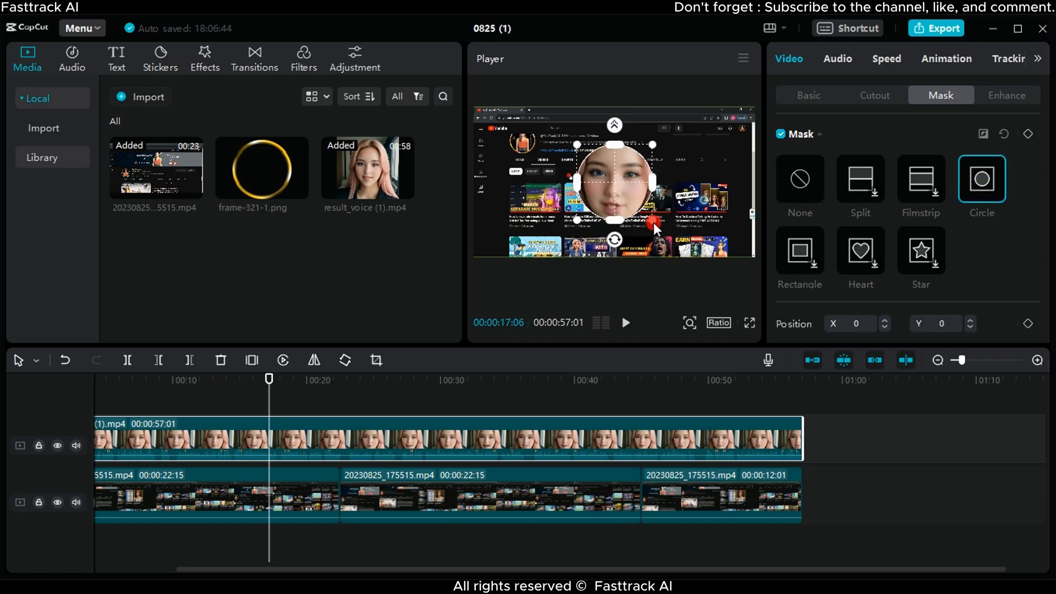
drag(652, 219, 677, 237)
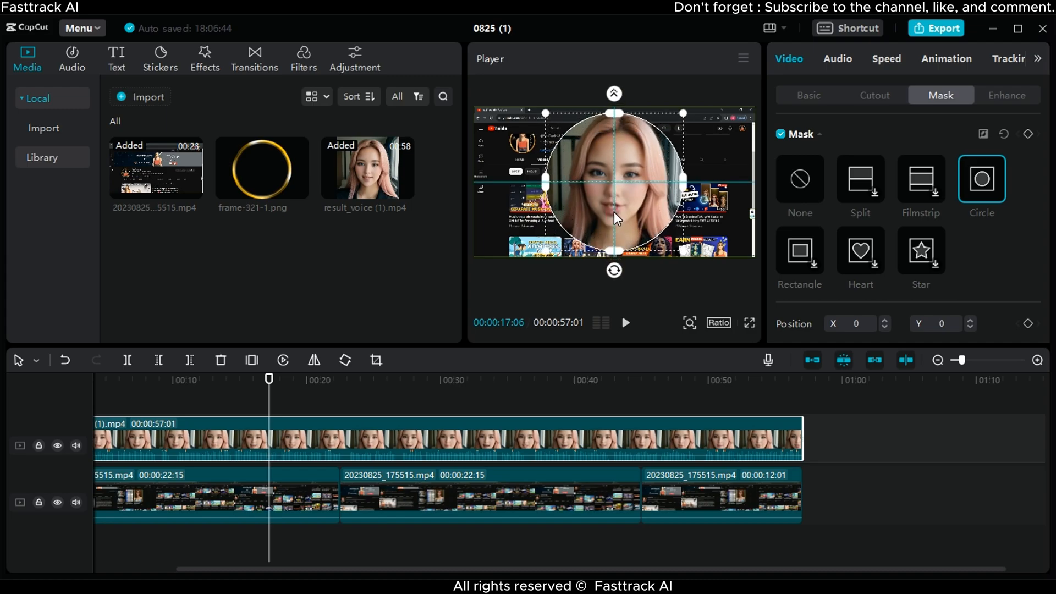
drag(613, 216, 612, 189)
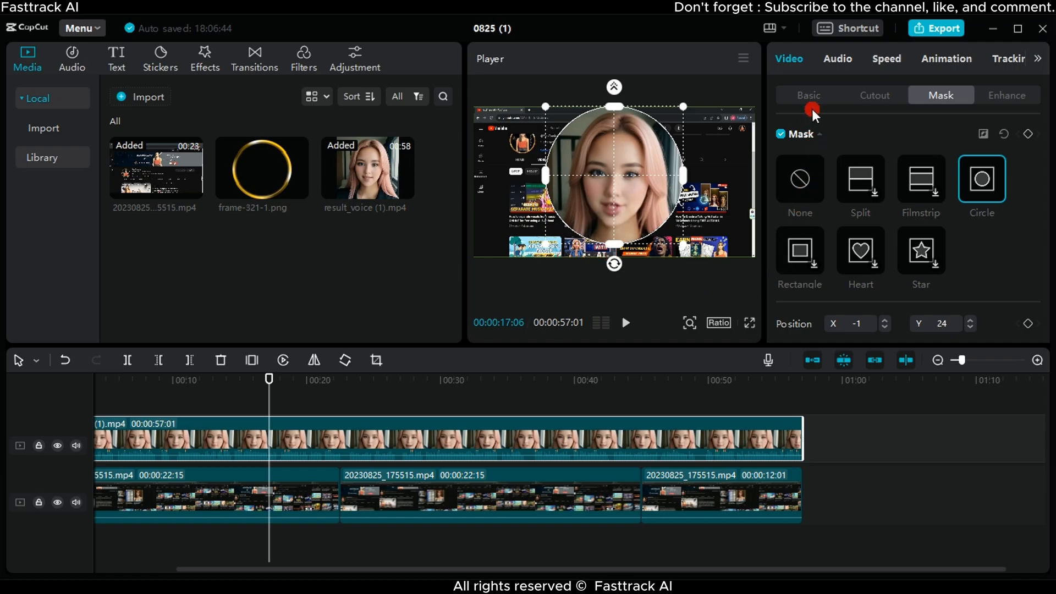
Scale the circular avatar to about 28% and move it to the bottom-right corner
click(808, 95)
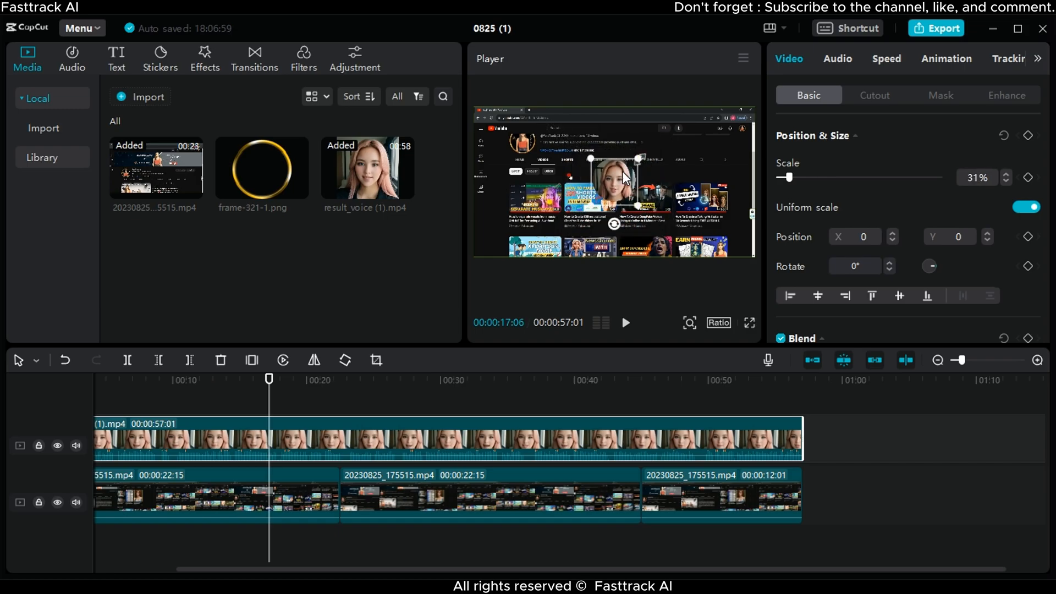
drag(624, 178, 738, 239)
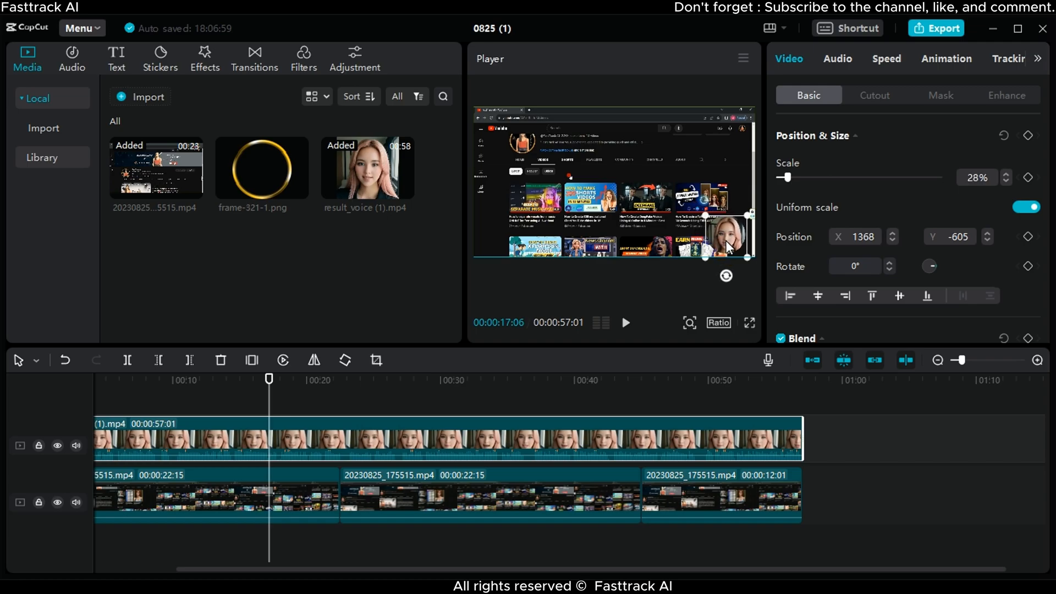
drag(735, 236, 727, 251)
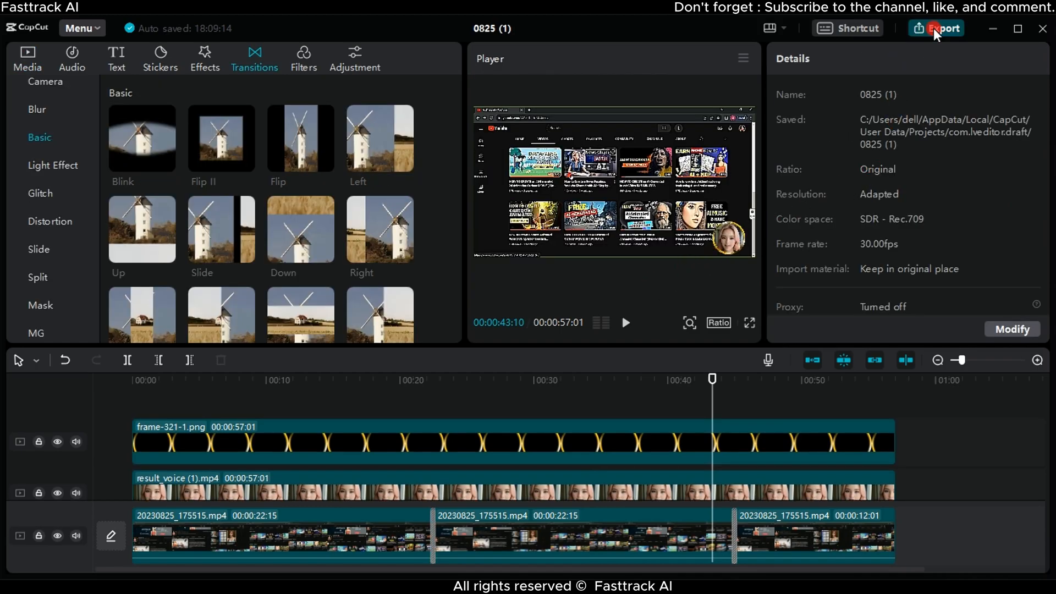
Export the project as a 4K, 60fps H.264 MP4
click(938, 28)
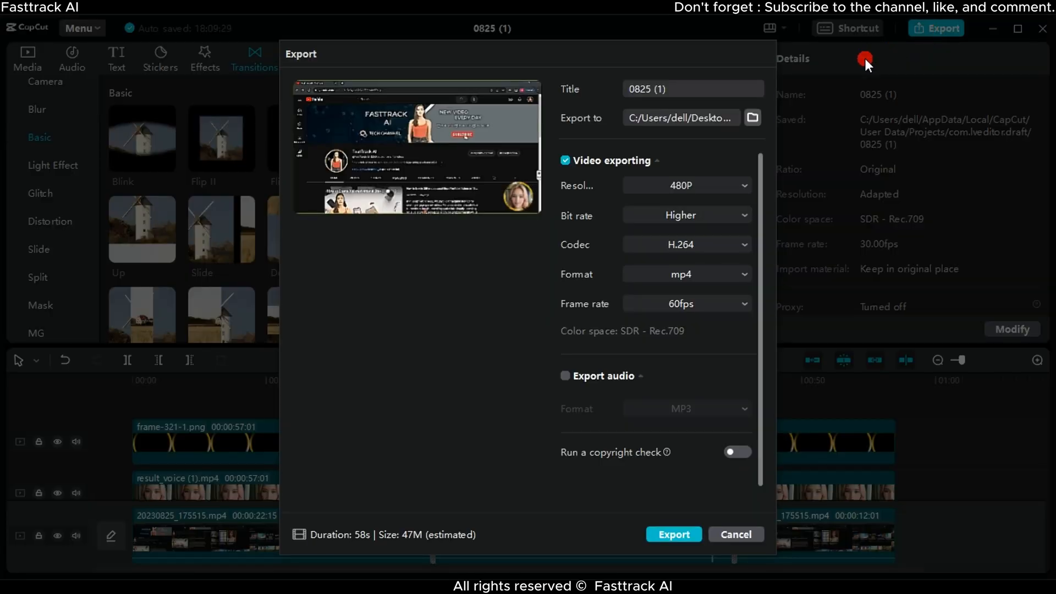
click(687, 185)
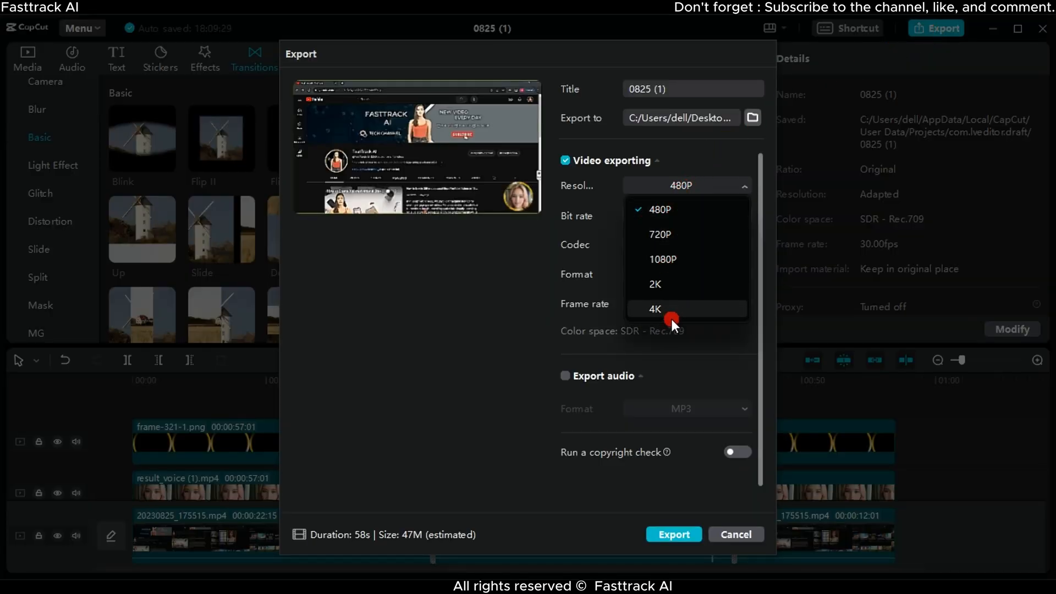
click(655, 309)
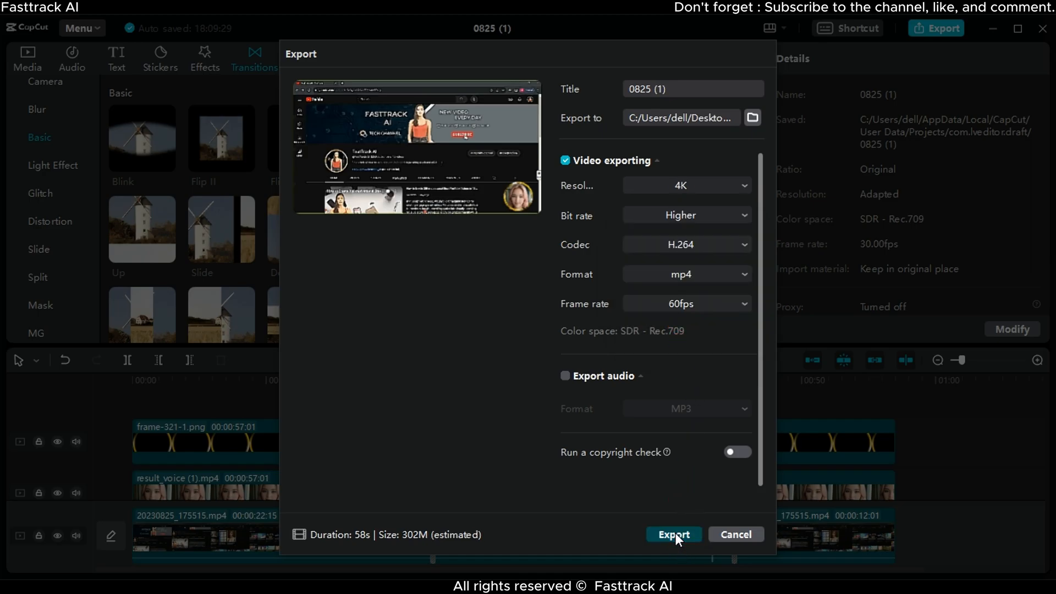
click(673, 534)
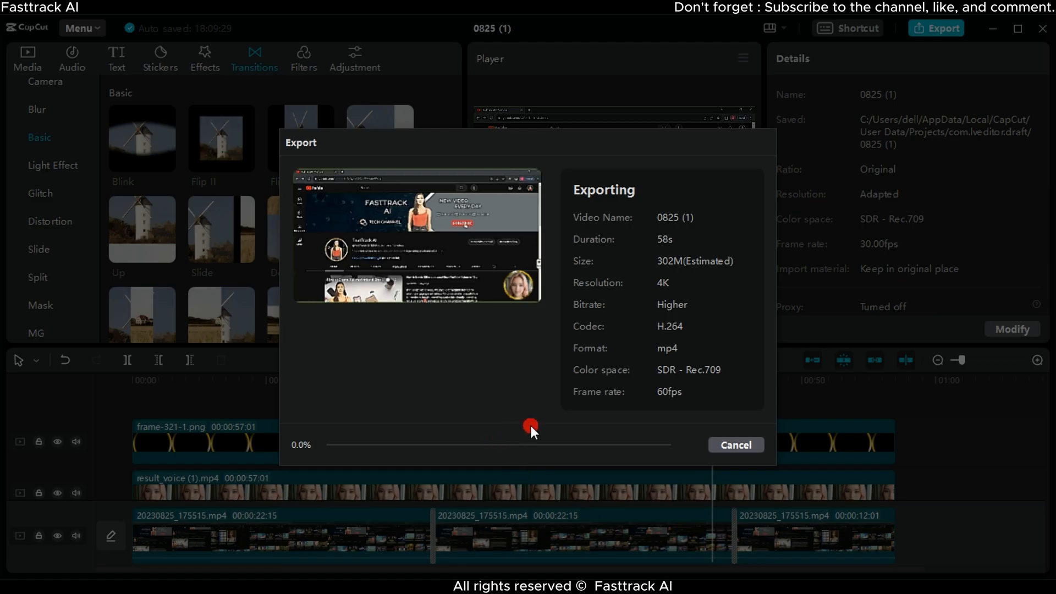
mouse_move(492, 419)
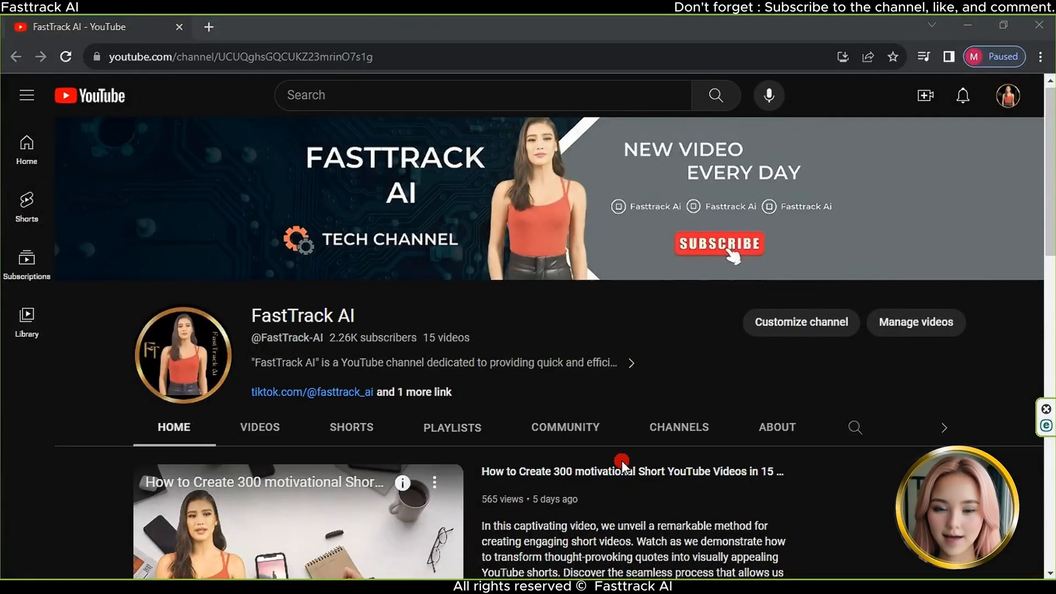
scroll(down, 3)
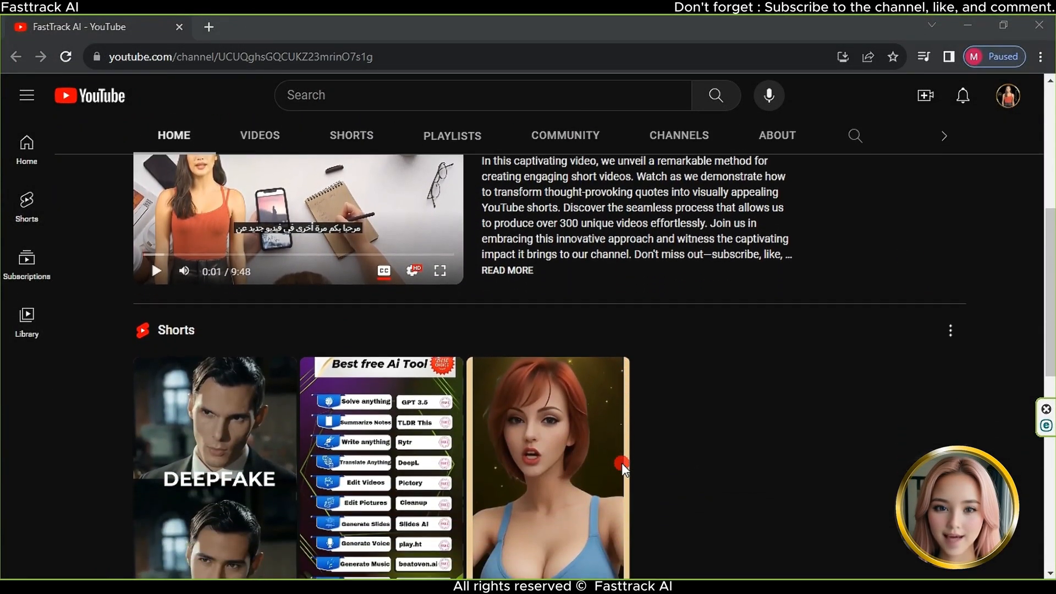
scroll(down, 3)
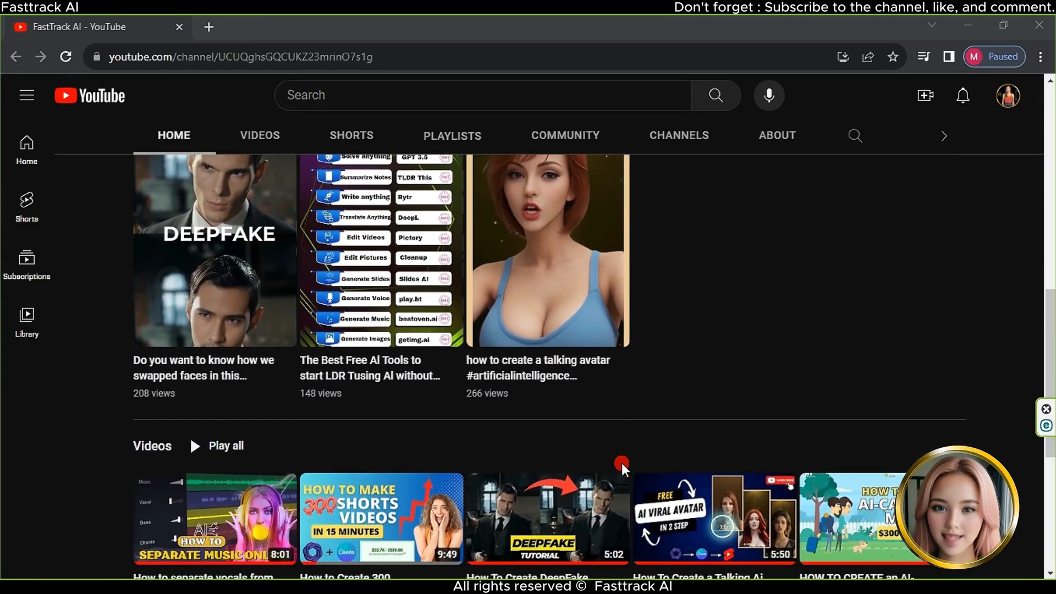
scroll(down, 3)
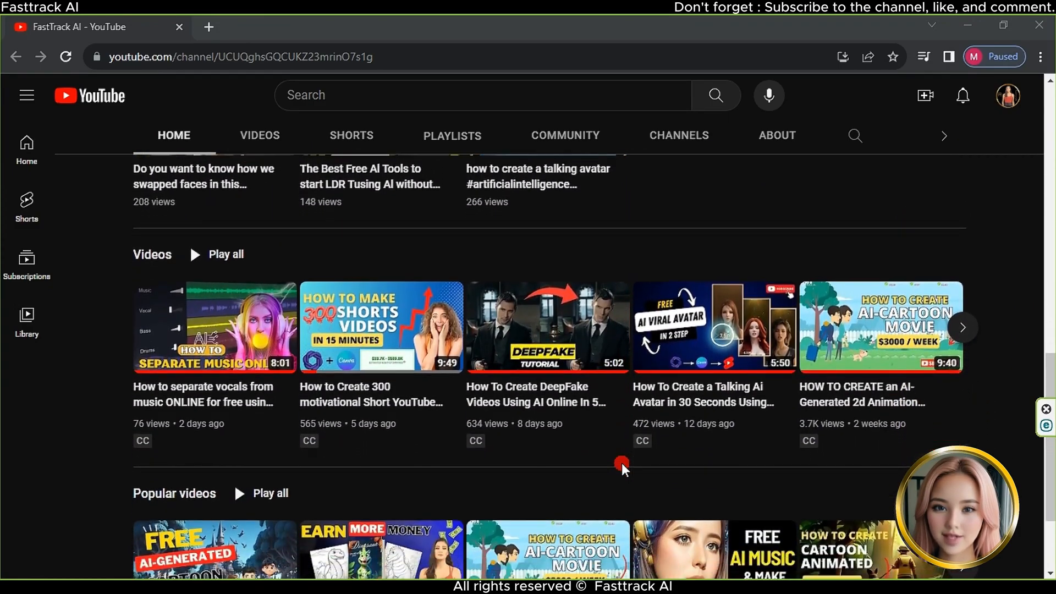
scroll(down, 3)
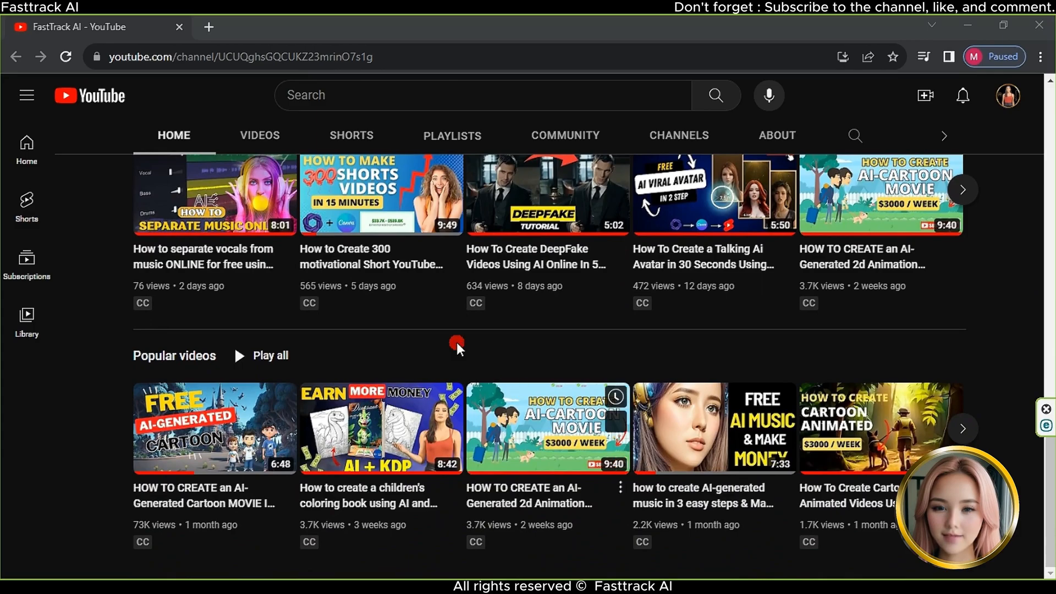
click(259, 135)
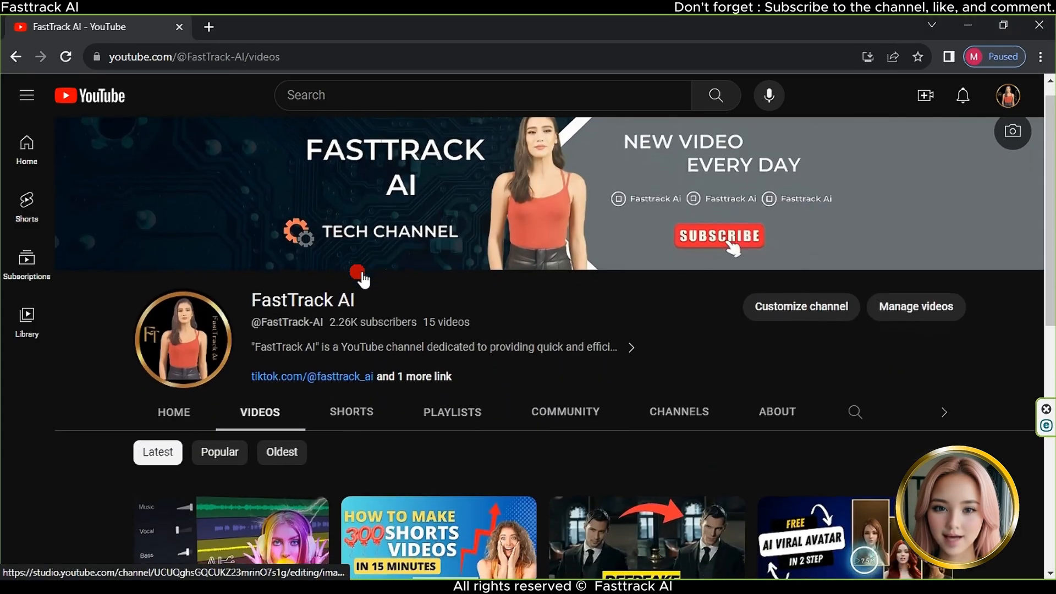
scroll(down, 3)
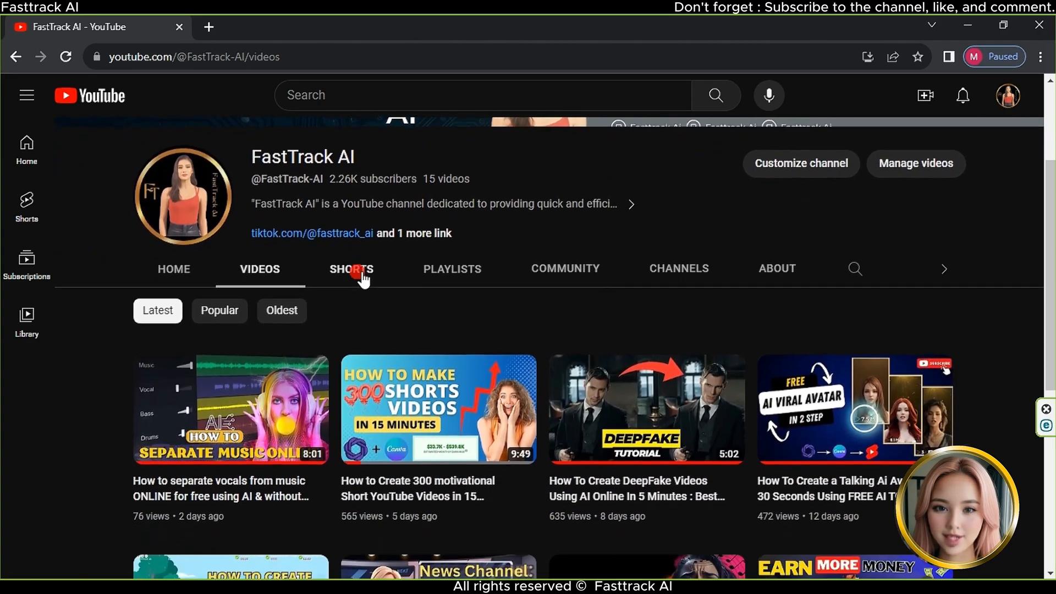
scroll(down, 3)
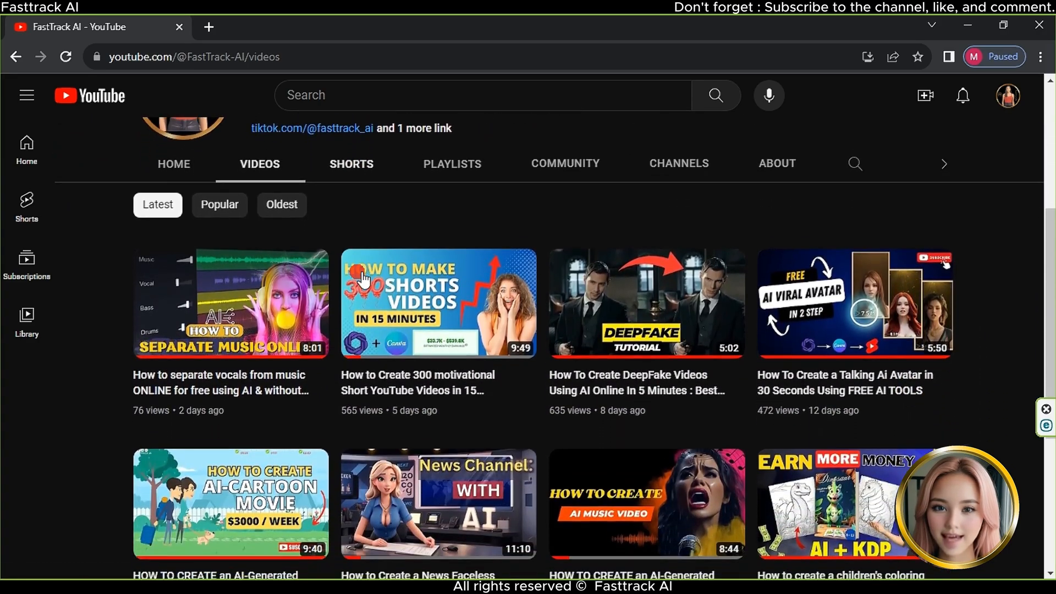
scroll(down, 3)
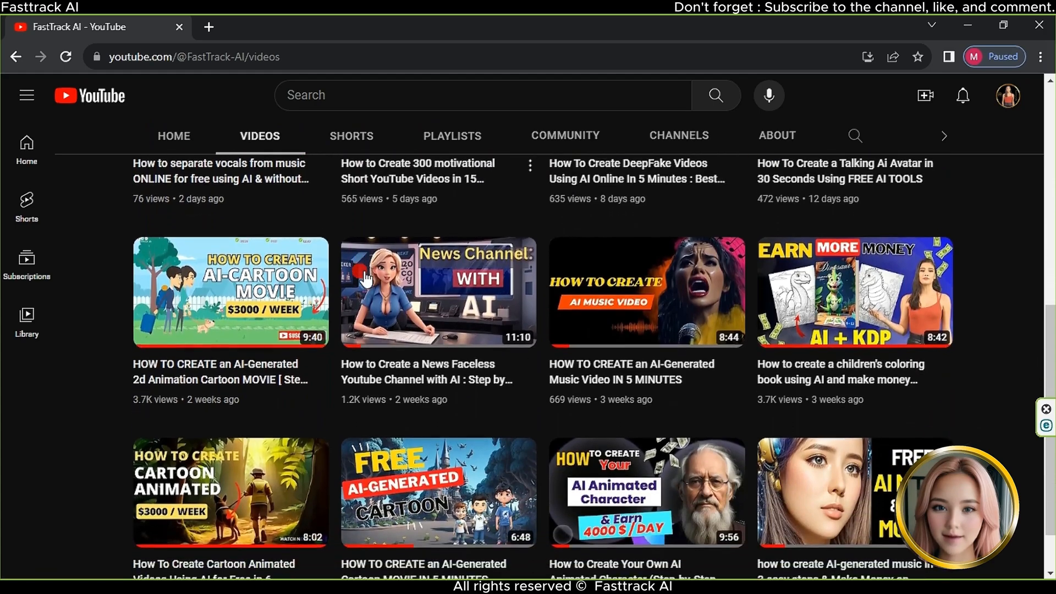
scroll(down, 3)
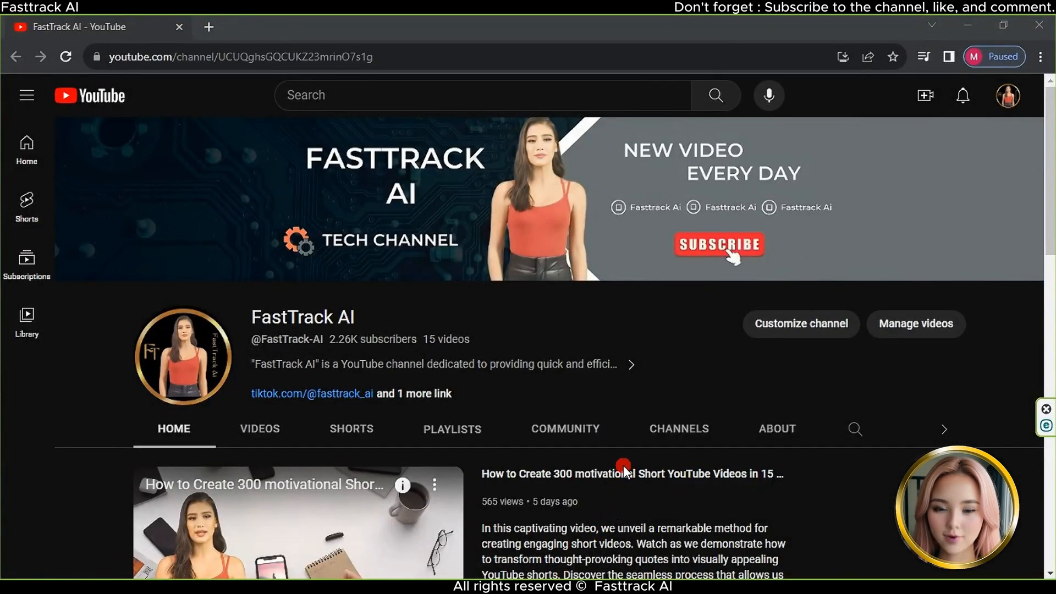
scroll(down, 3)
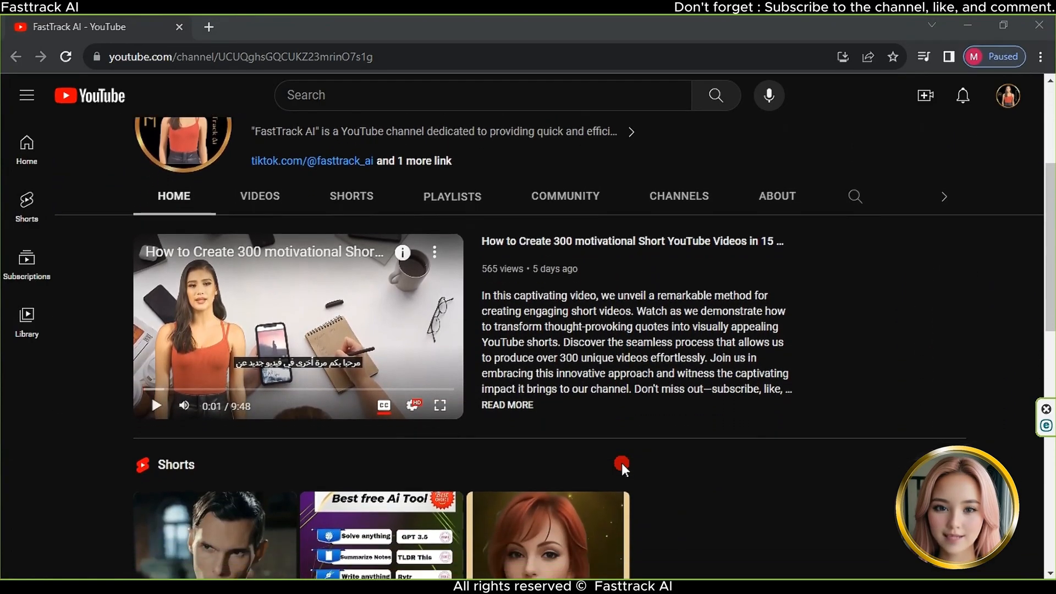
scroll(down, 3)
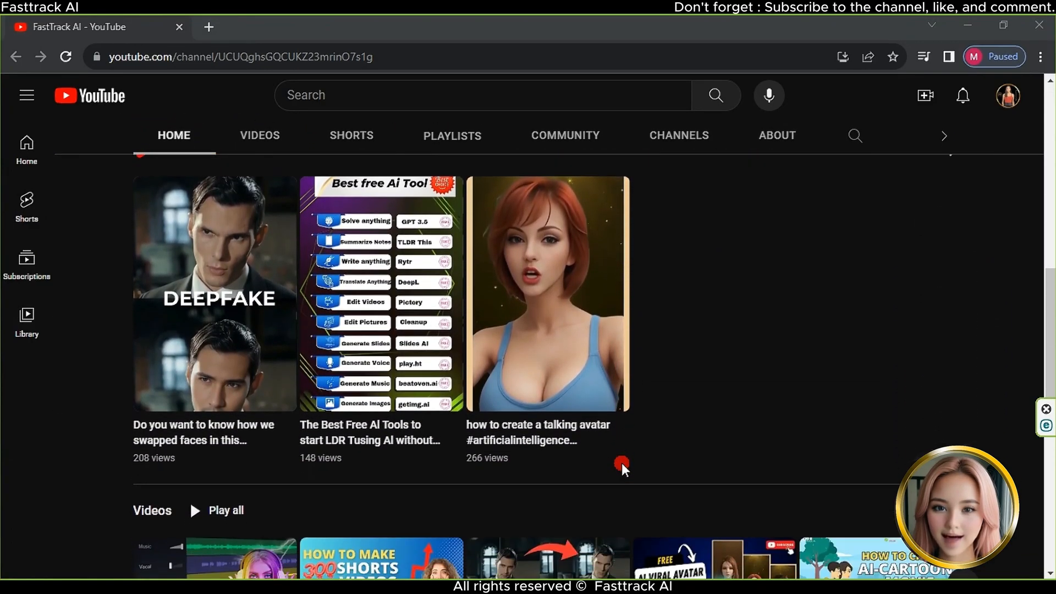
scroll(down, 3)
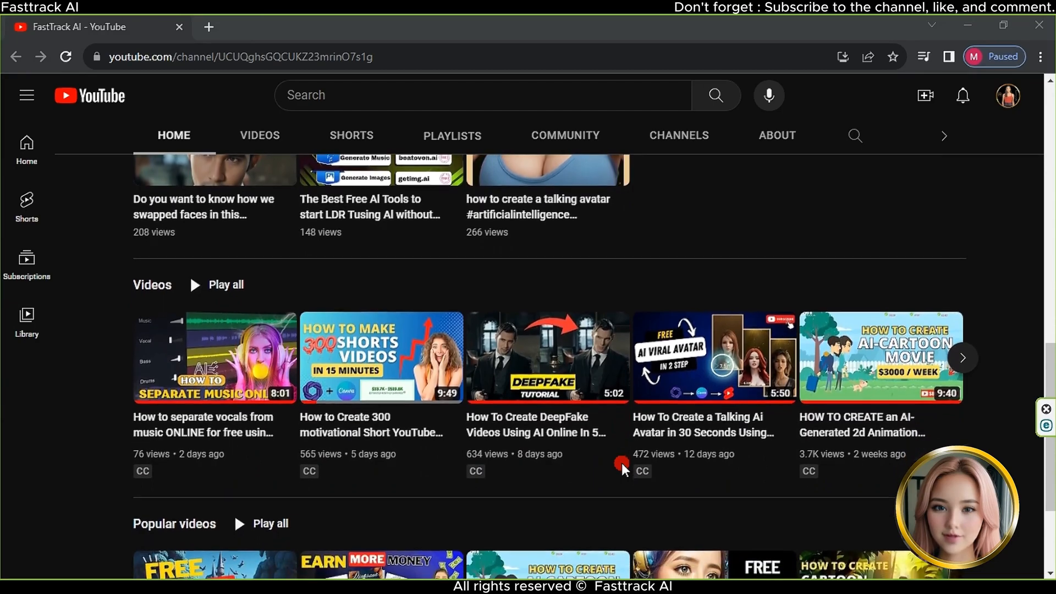
scroll(down, 3)
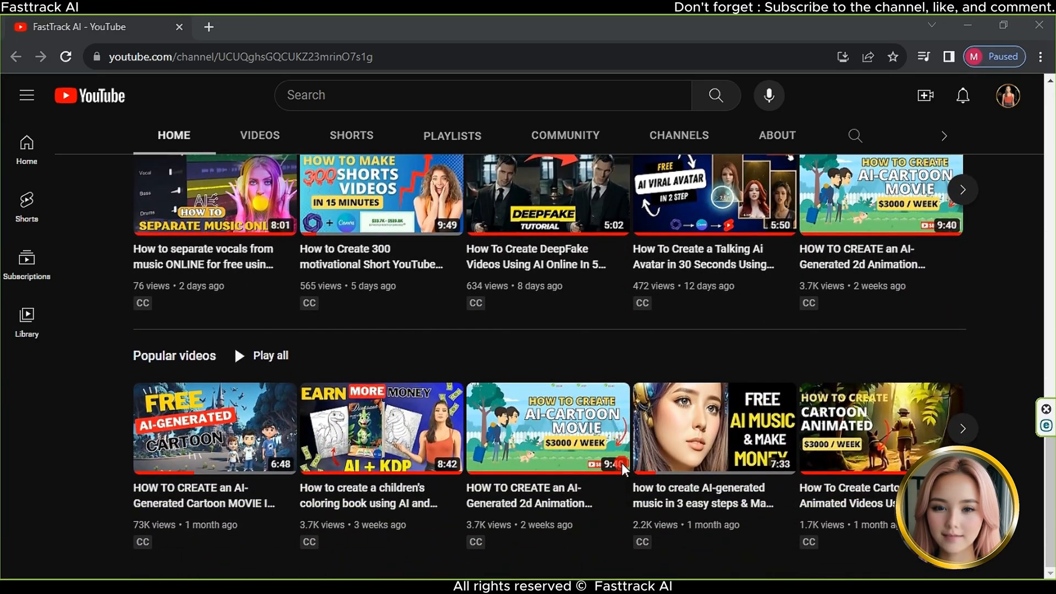
click(259, 135)
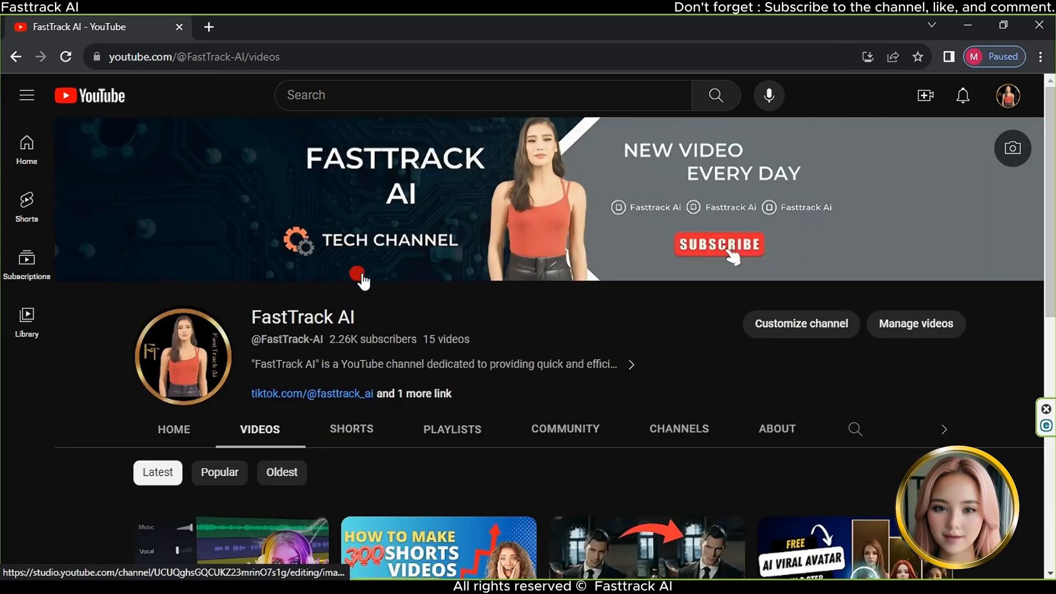
scroll(down, 3)
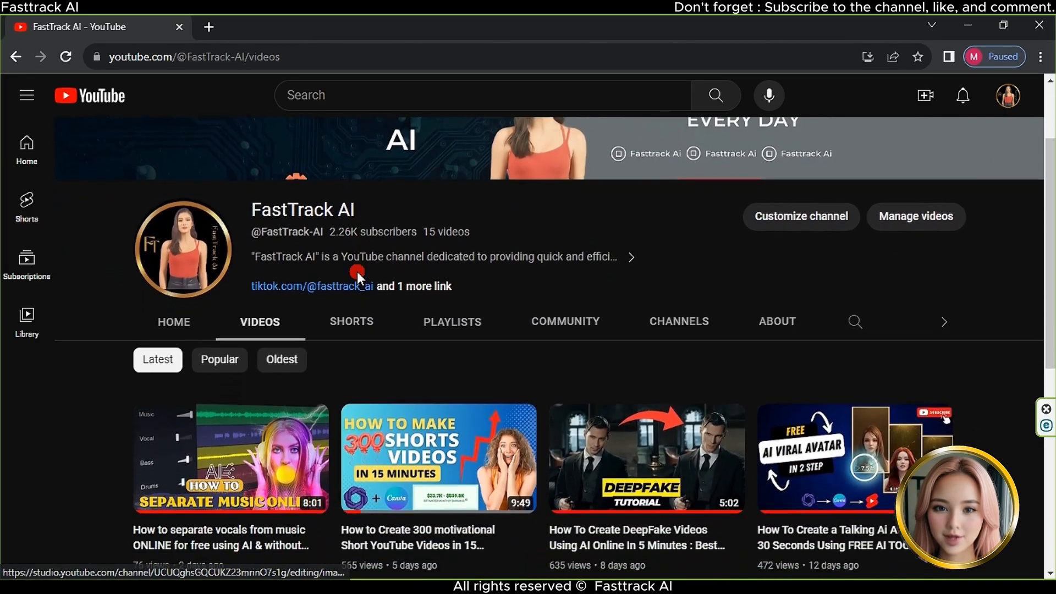
scroll(down, 3)
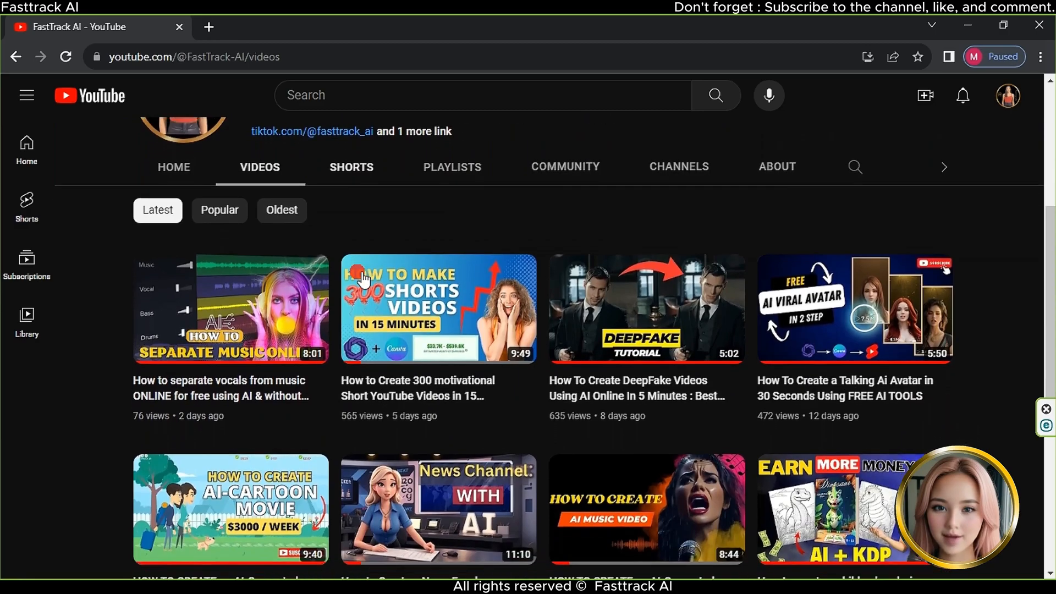
scroll(down, 3)
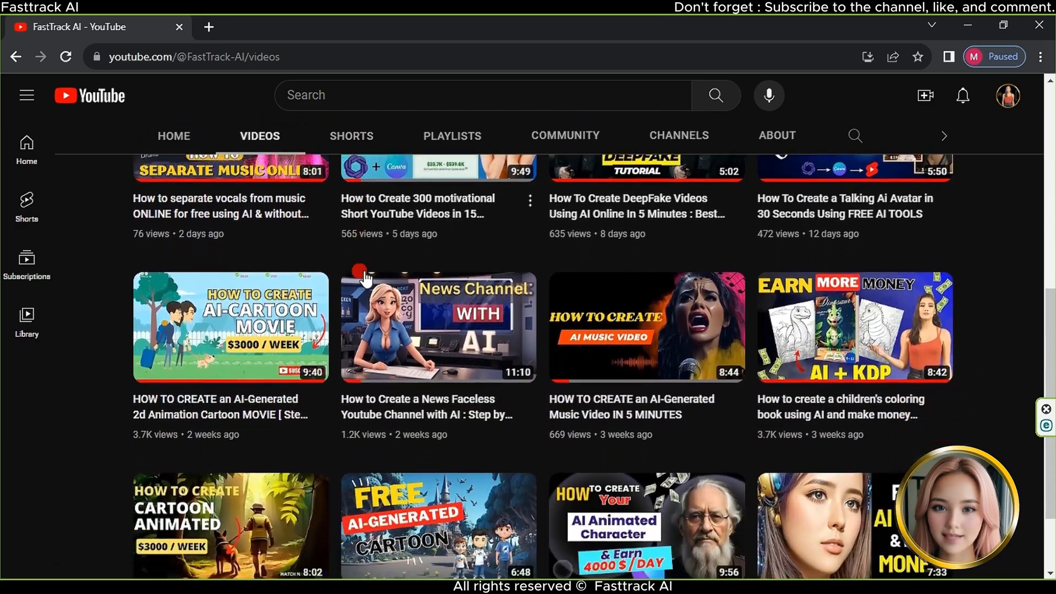
scroll(down, 3)
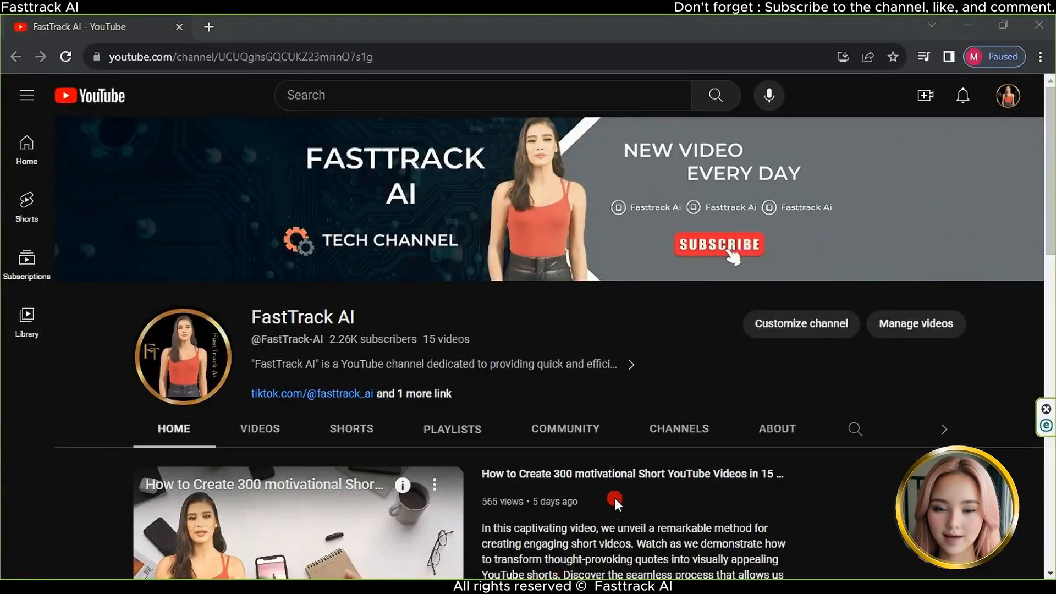
scroll(down, 3)
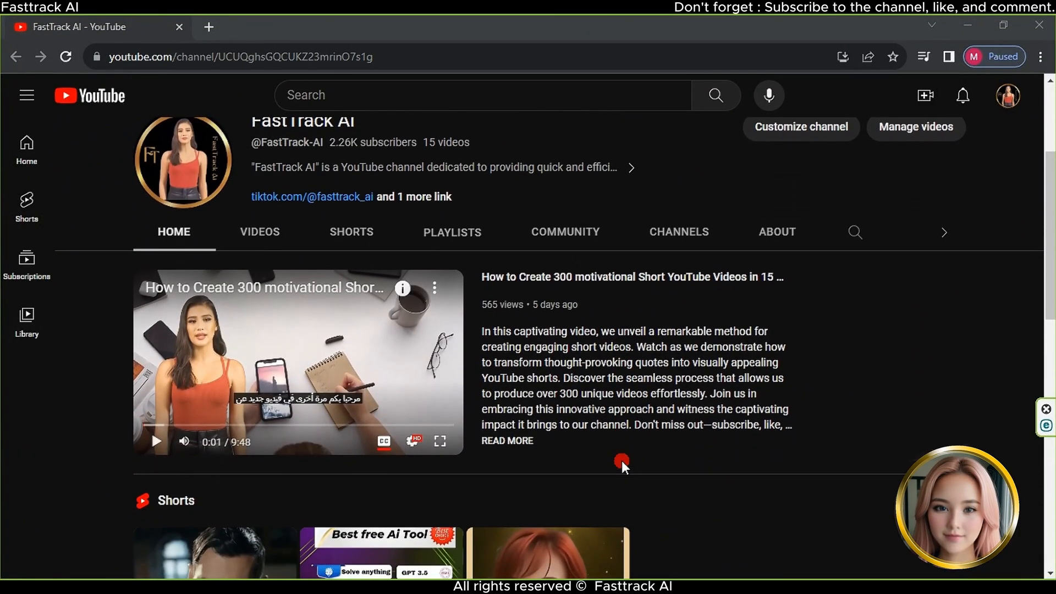
scroll(down, 3)
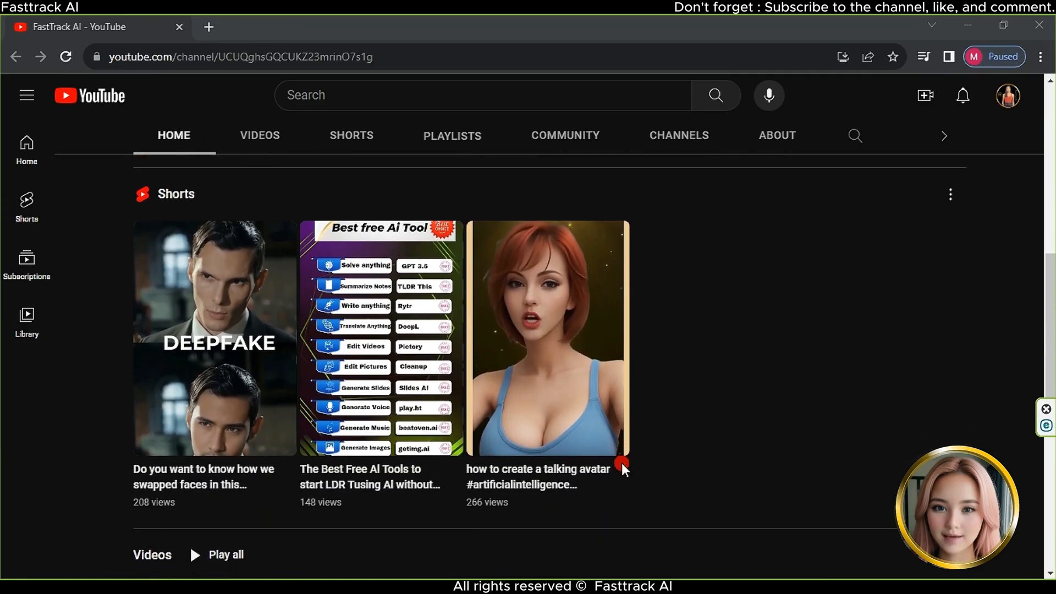
scroll(down, 3)
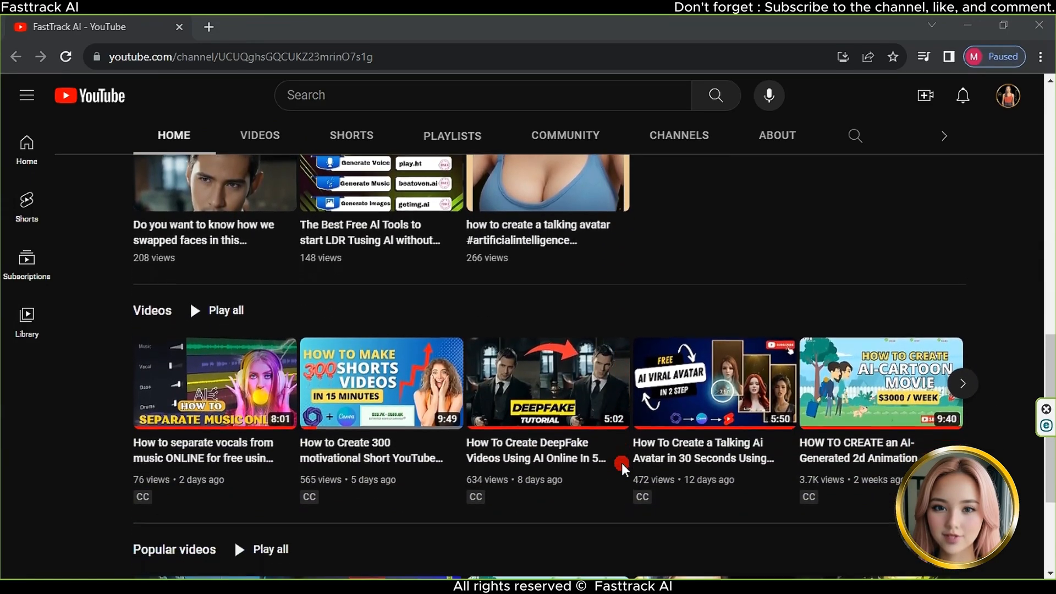
scroll(down, 3)
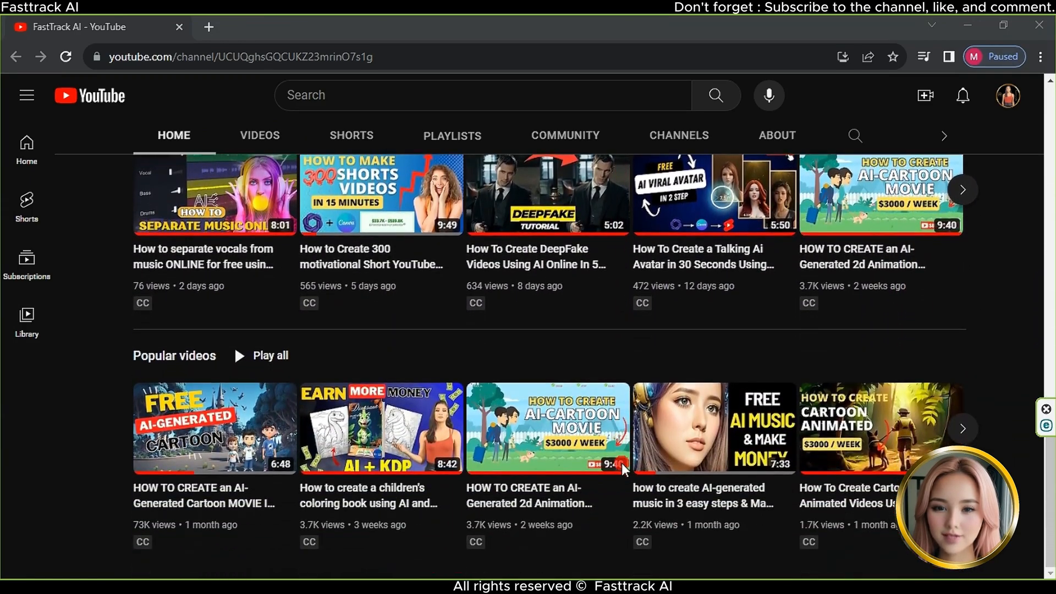